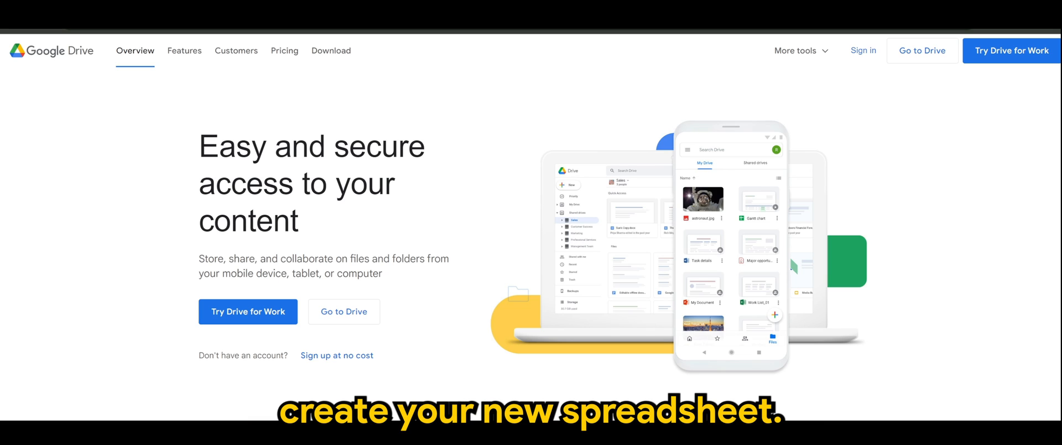
mouse_move(663, 384)
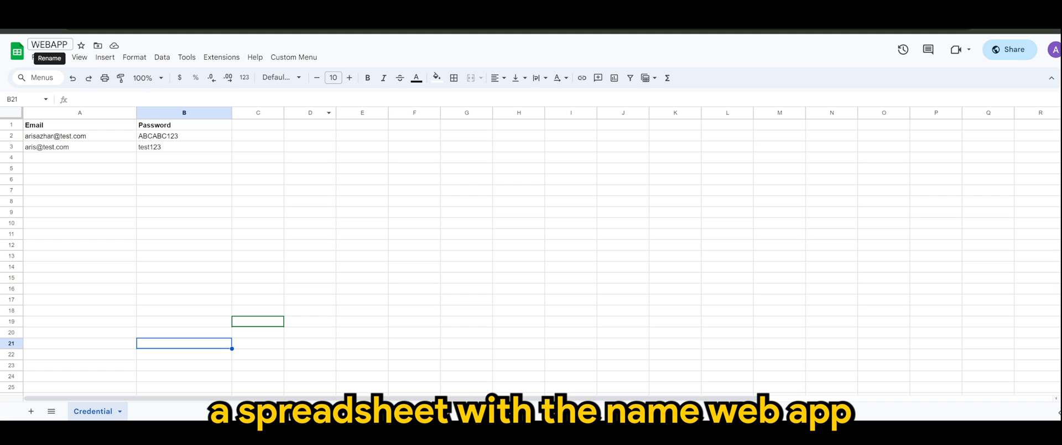
Enlarge the font of the Email/Password table A1:B3 and widen columns A and B.
left_click(79, 256)
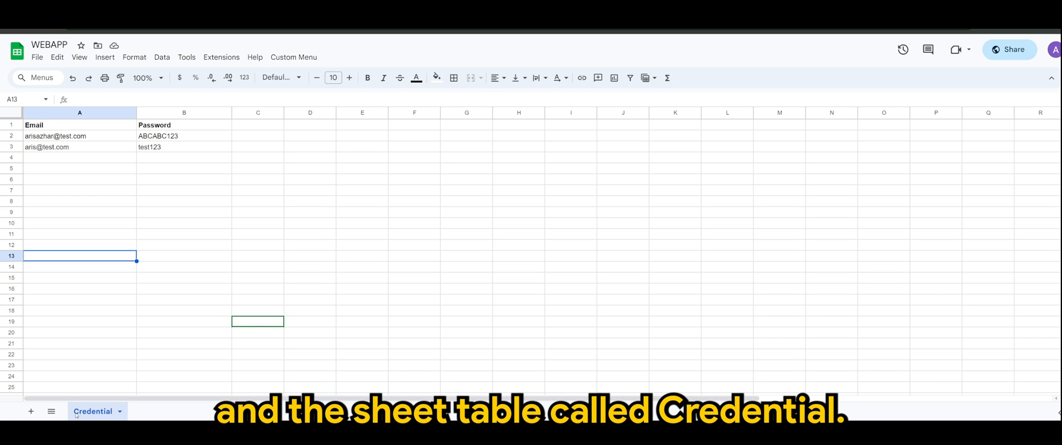
left_click(79, 179)
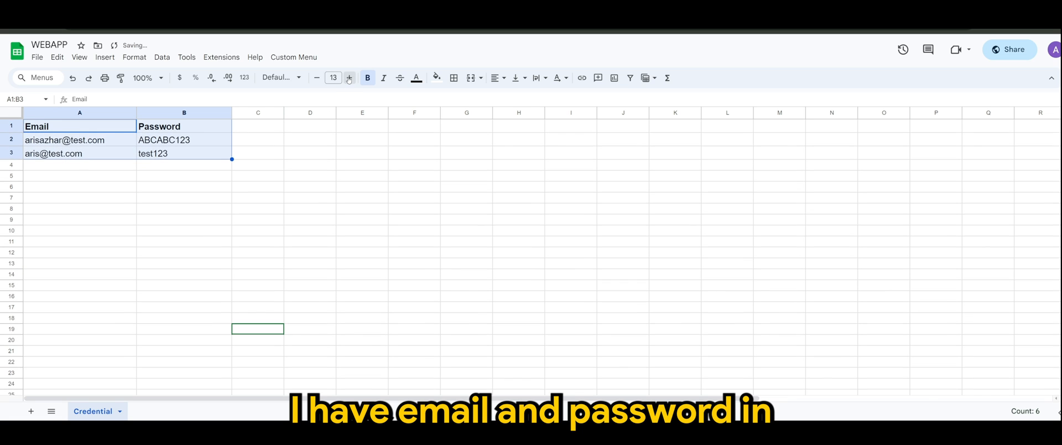
left_click(349, 77)
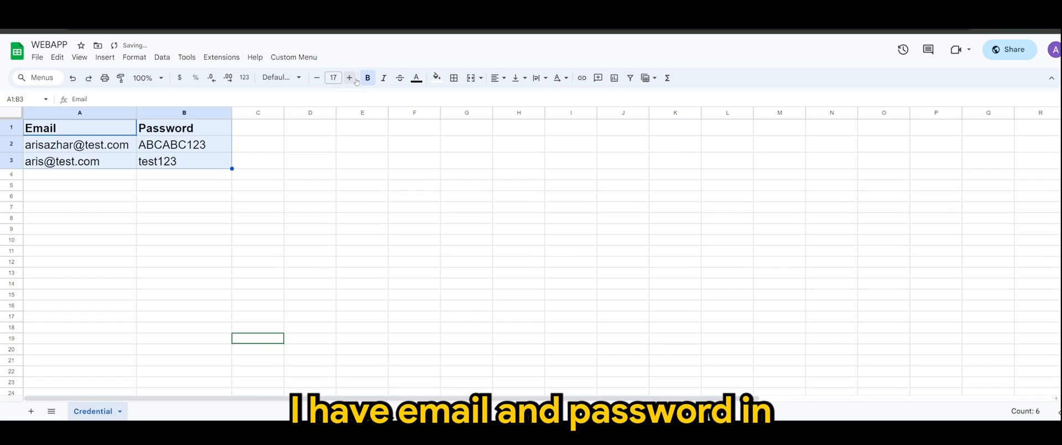
left_click(348, 77)
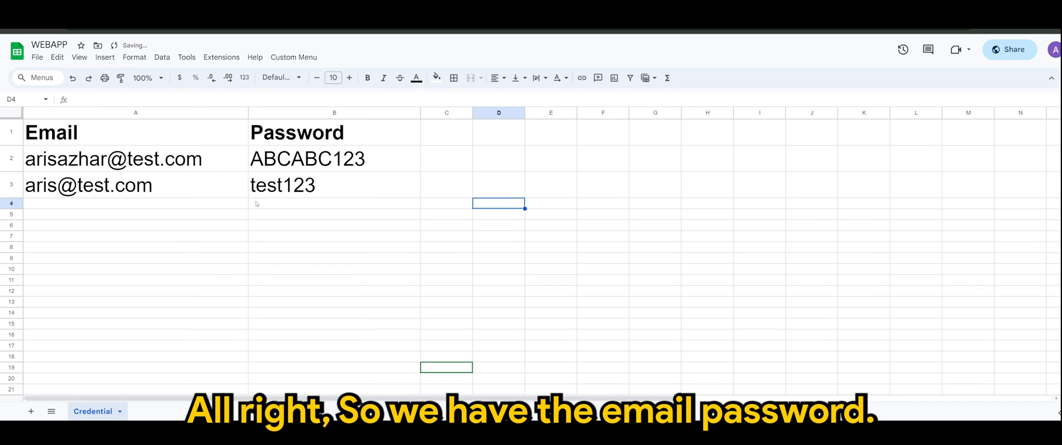
left_click(334, 247)
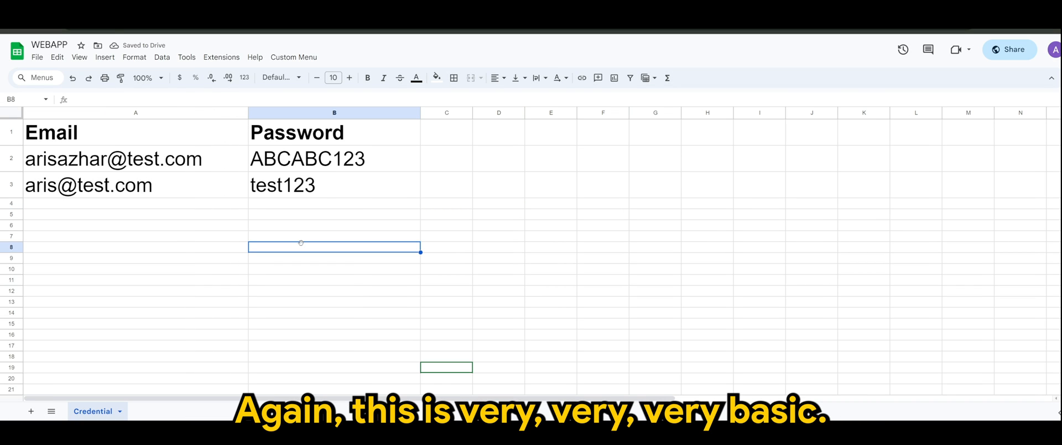
left_click(333, 301)
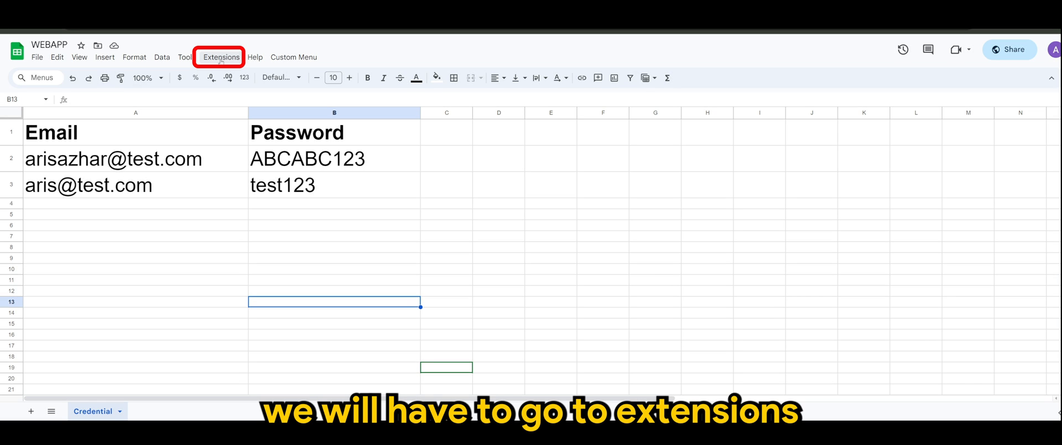
Show the Extensions menu with its Apps Script option.
left_click(221, 56)
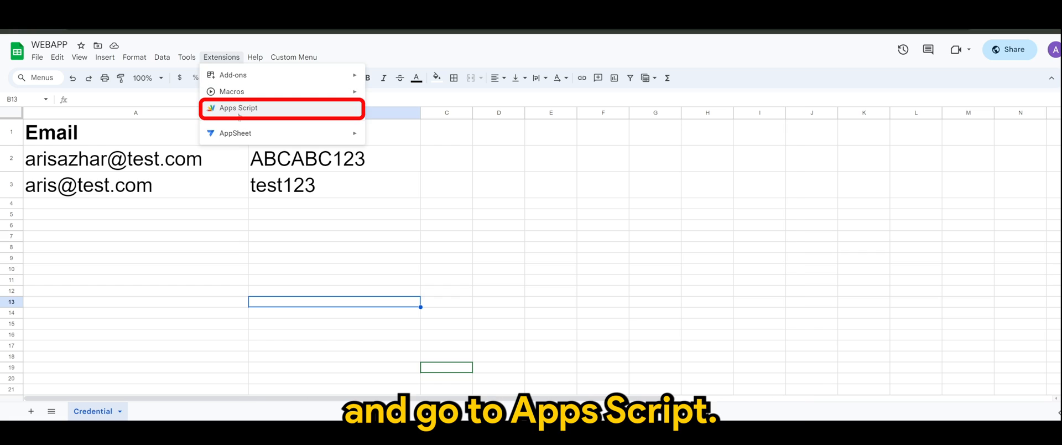
mouse_move(290, 133)
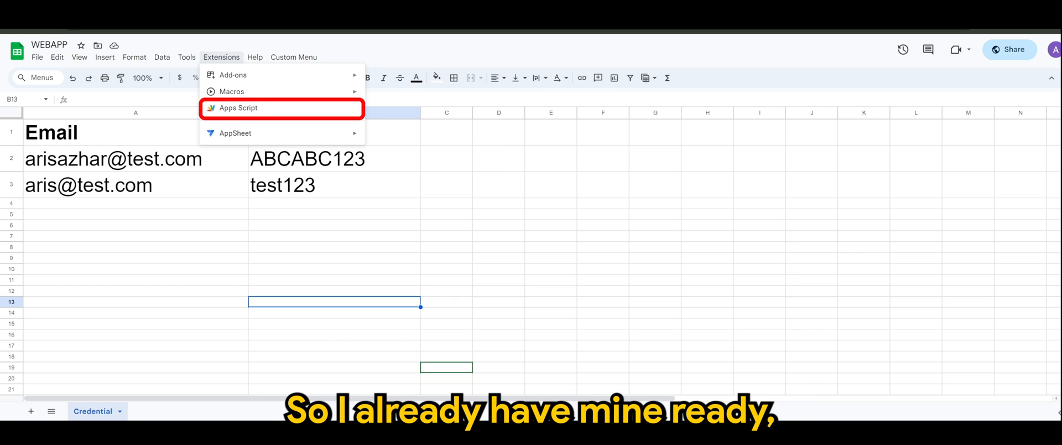
Open the Webapp v1 Apps Script project on SCRIPT.gs and highlight 'index.html' in doGet.
left_click(238, 107)
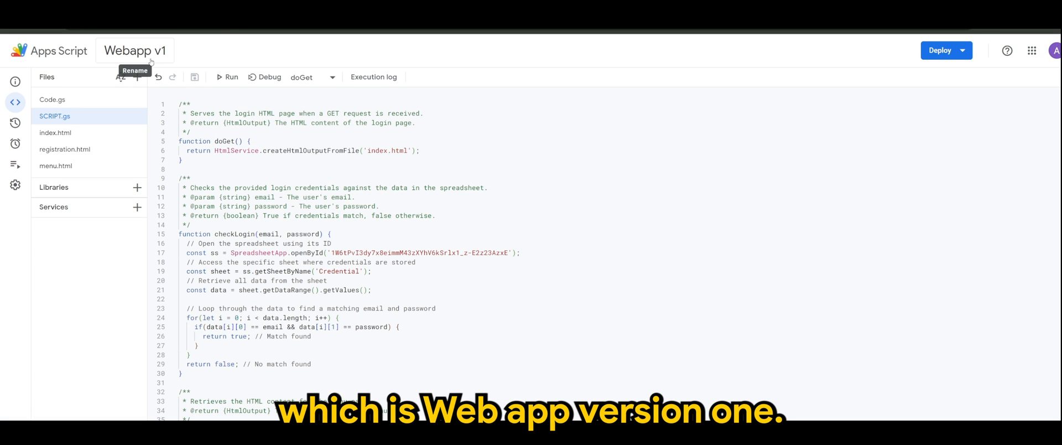
mouse_move(287, 70)
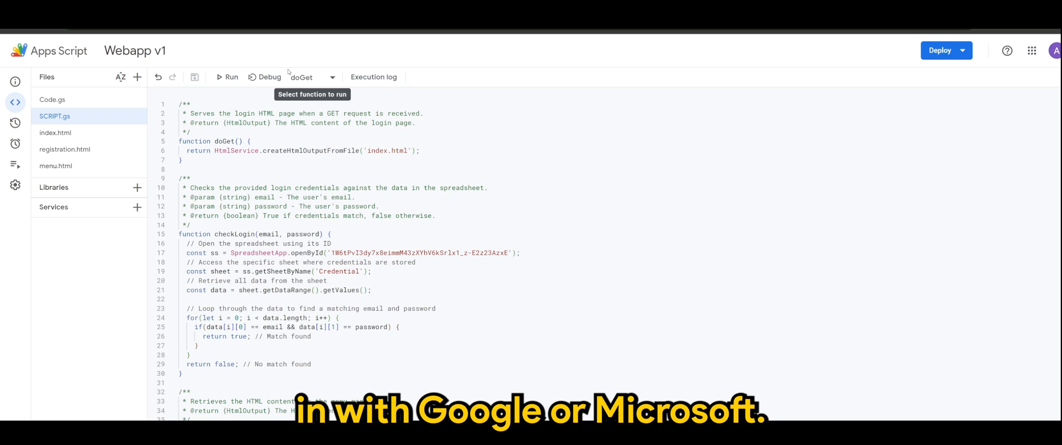
mouse_move(310, 55)
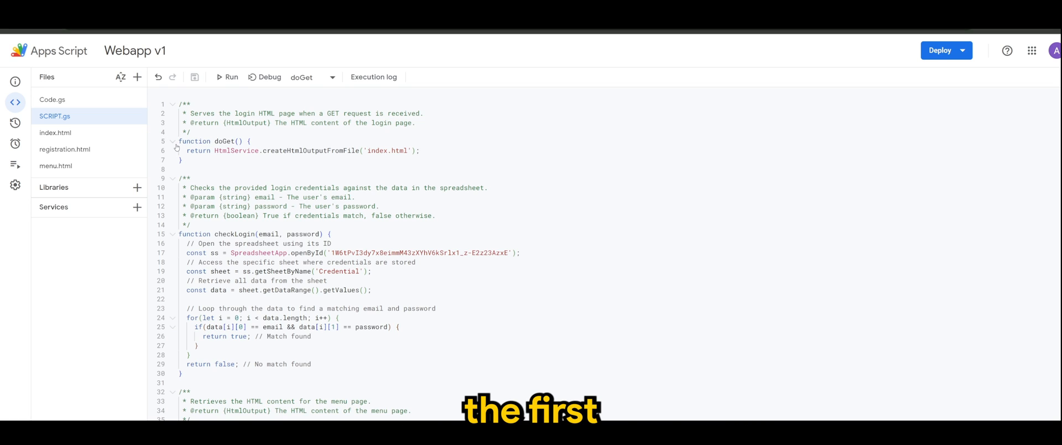
double_click(383, 150)
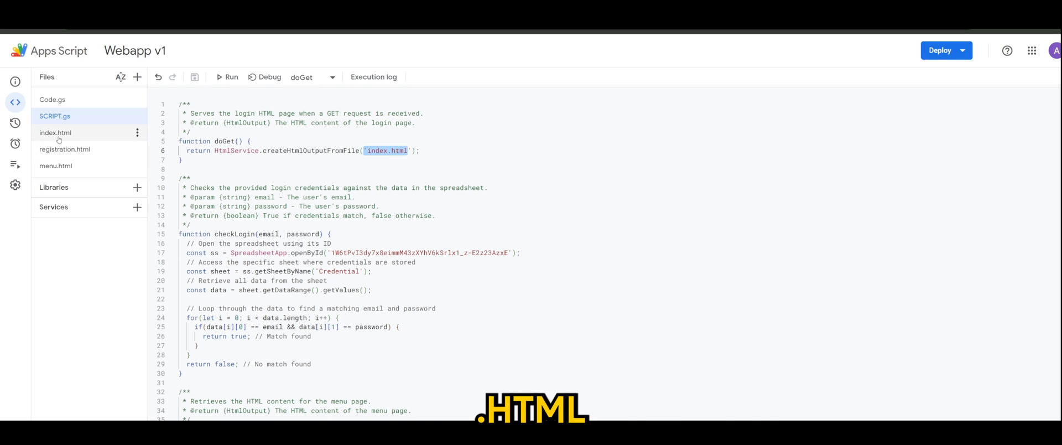
left_click(55, 131)
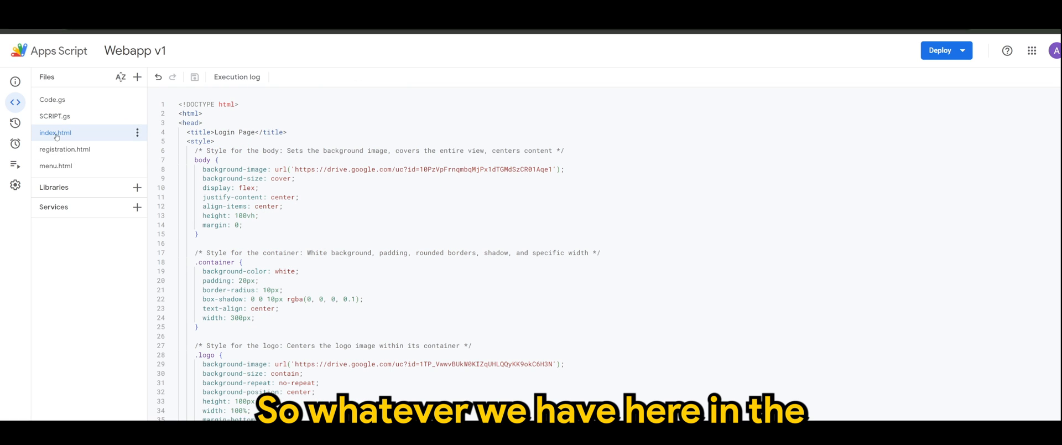
mouse_move(61, 116)
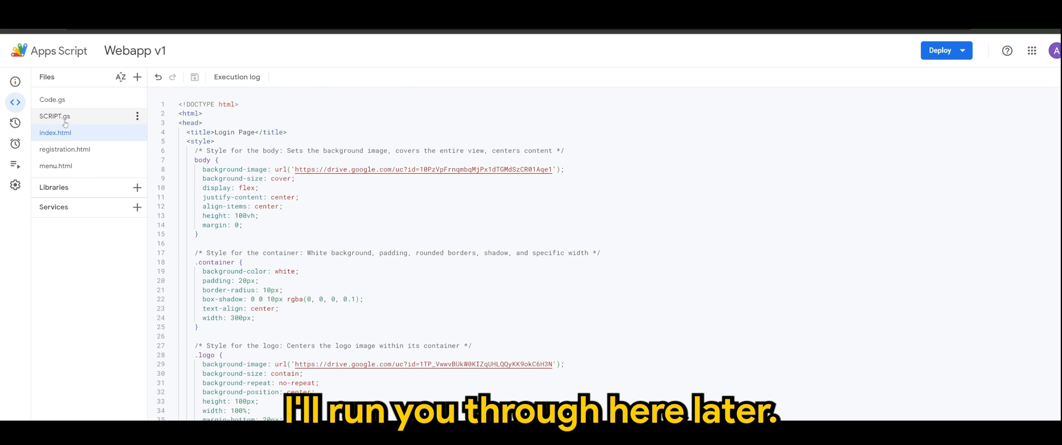
left_click(56, 116)
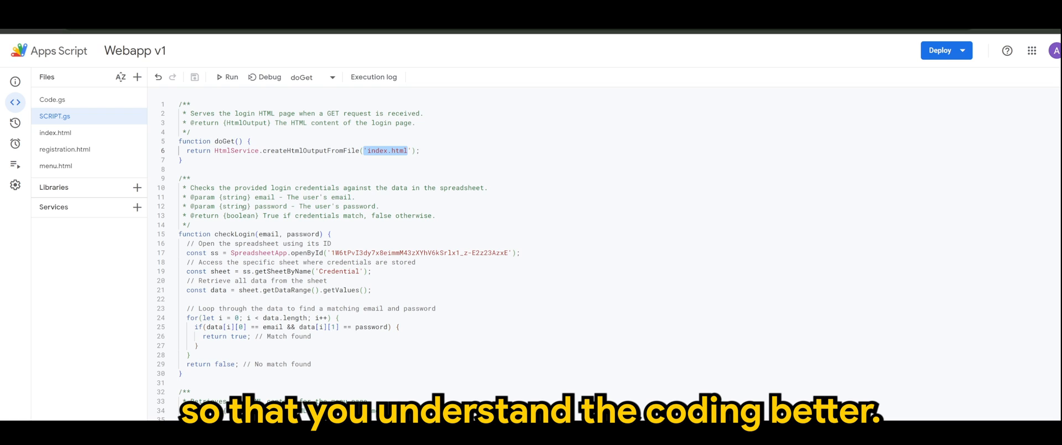
scroll("down", 3)
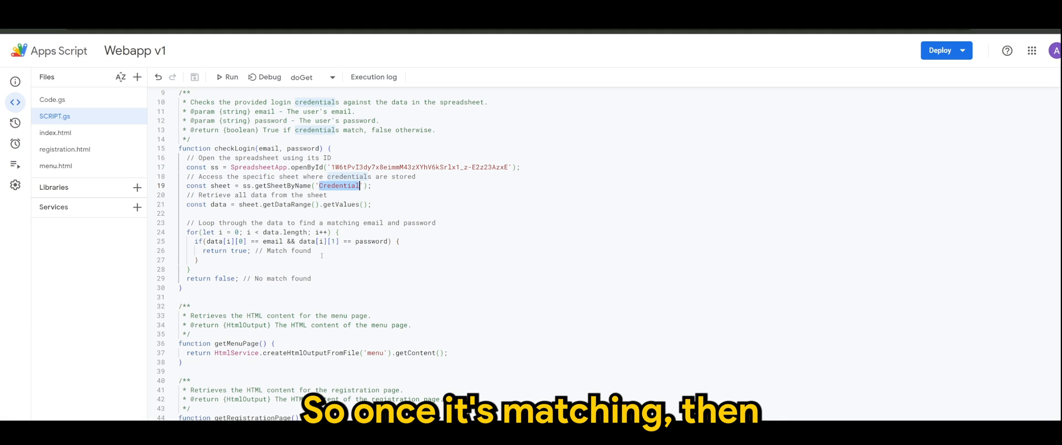
scroll("down", 3)
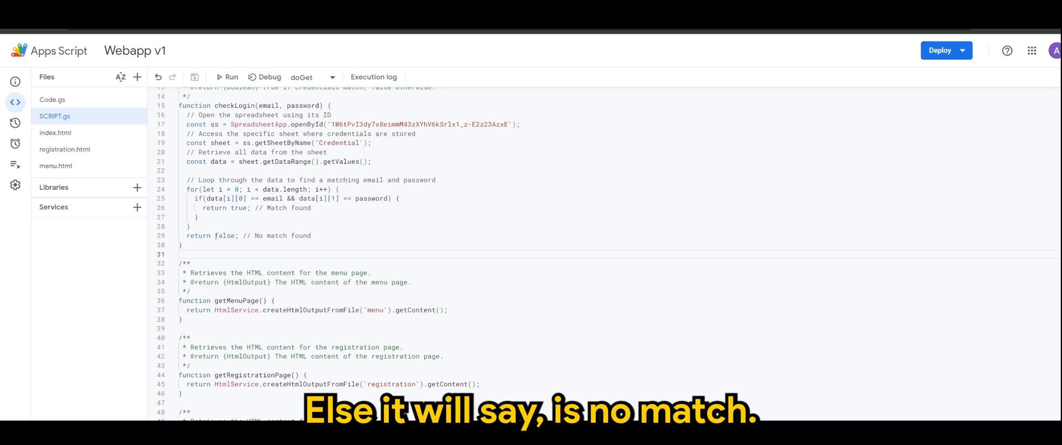
double_click(224, 234)
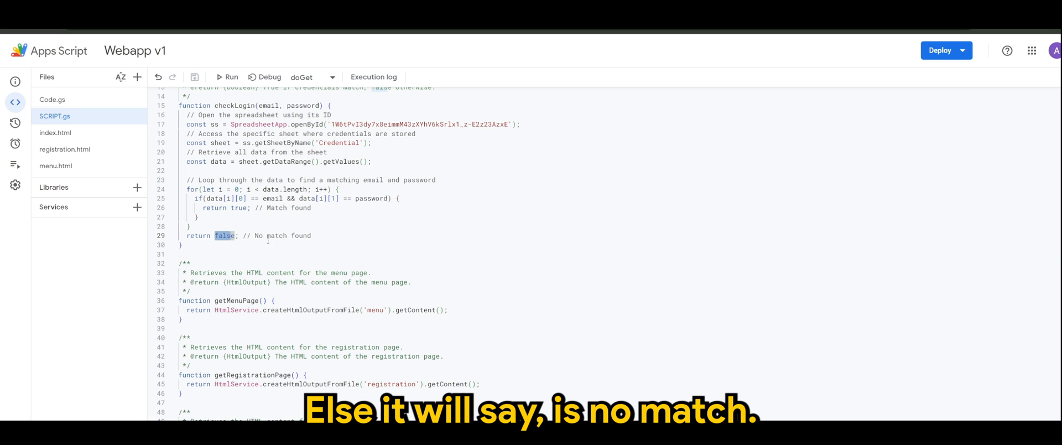
scroll("down", 3)
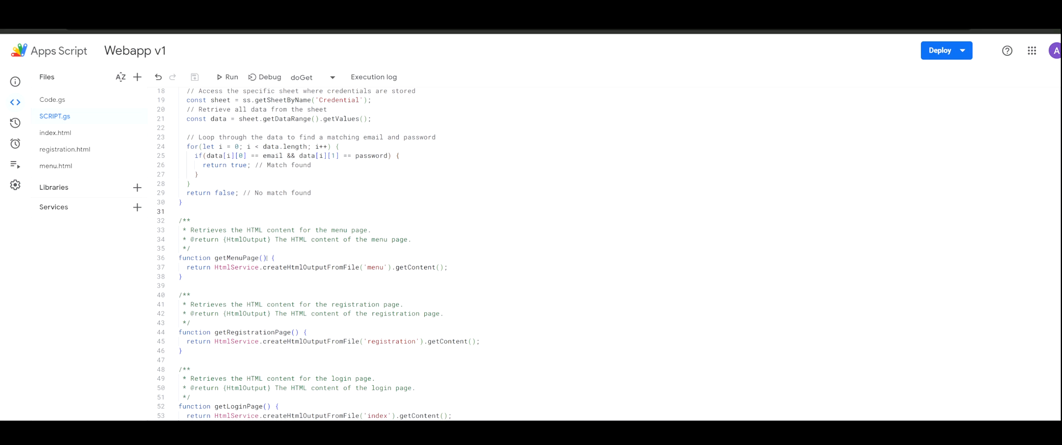
scroll("down", 3)
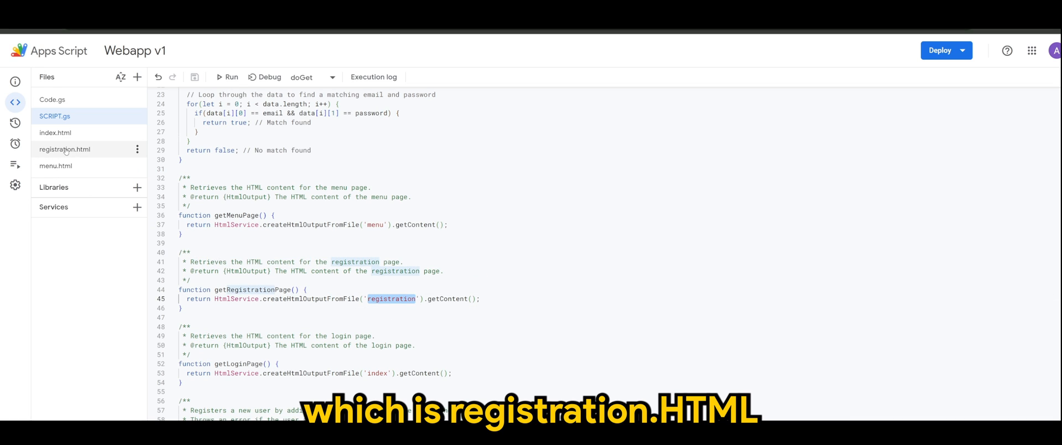
scroll("down", 3)
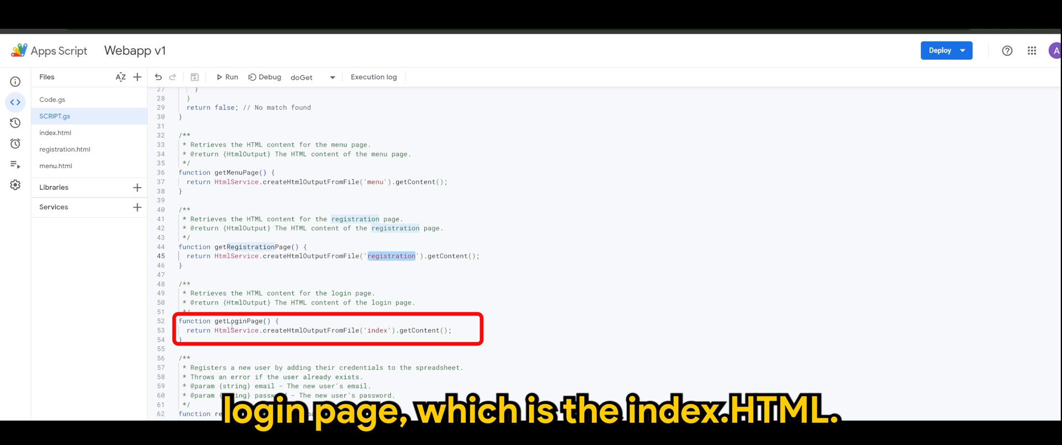
mouse_move(55, 131)
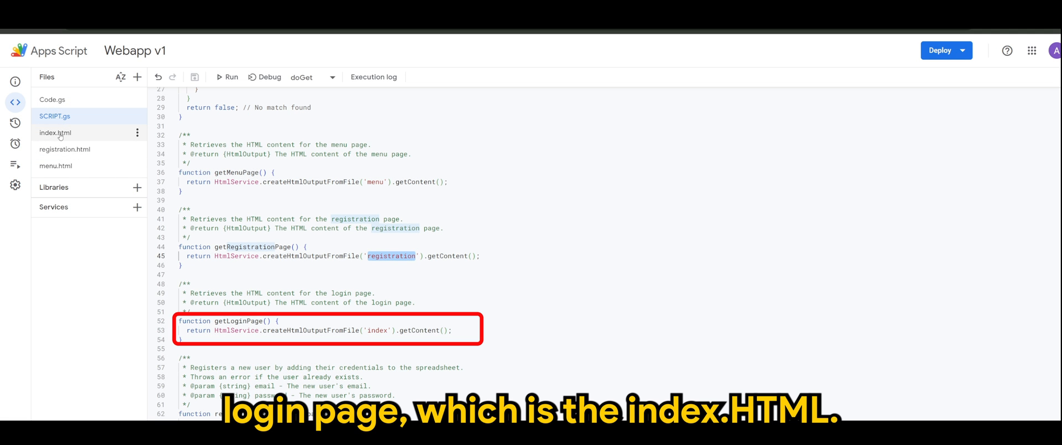
scroll("down", 3)
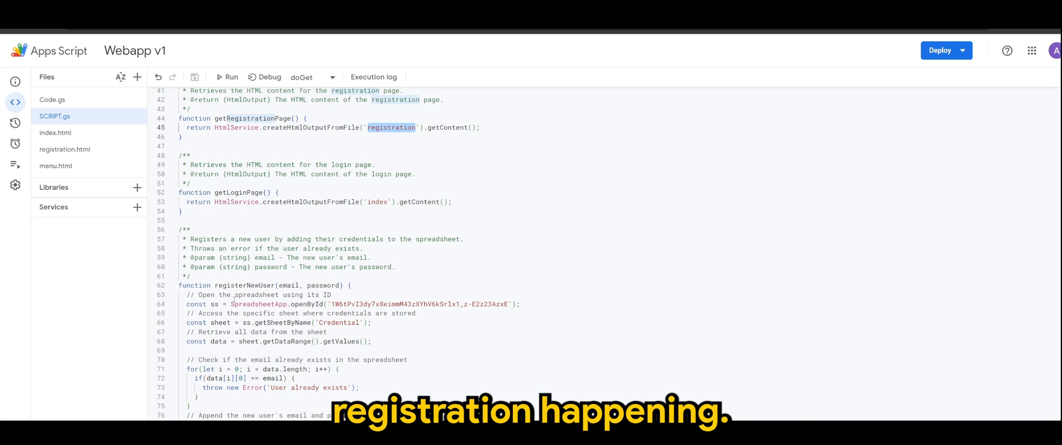
scroll("down", 3)
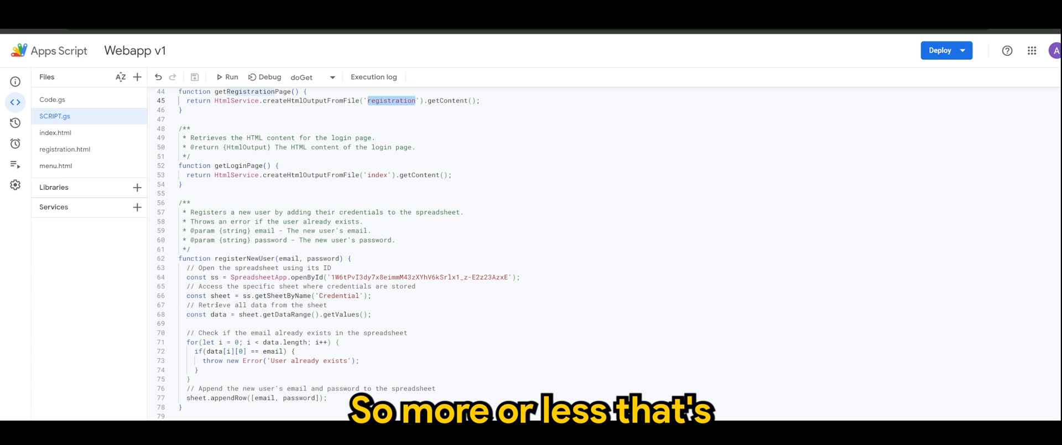
scroll("up", 3)
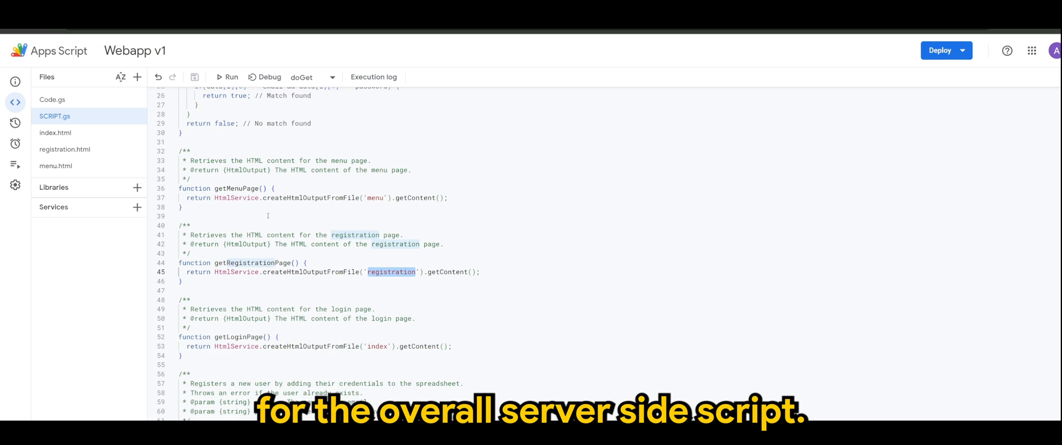
scroll("up", 3)
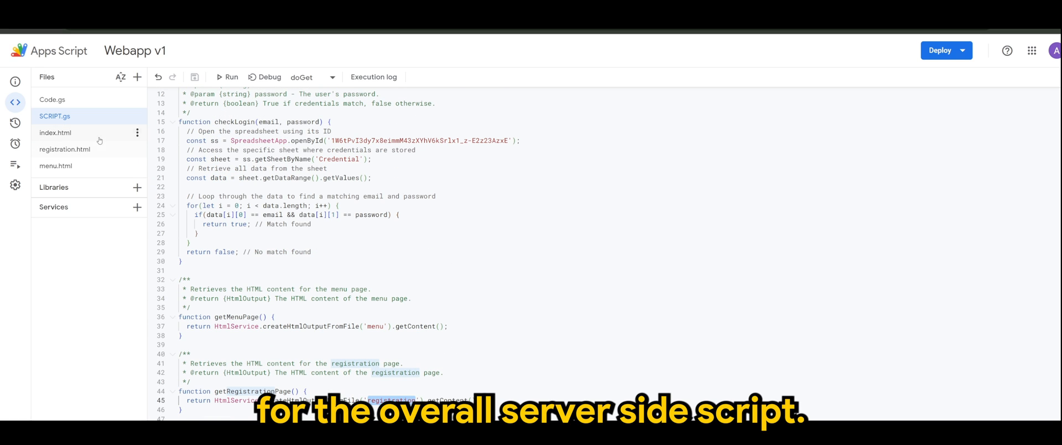
left_click(55, 131)
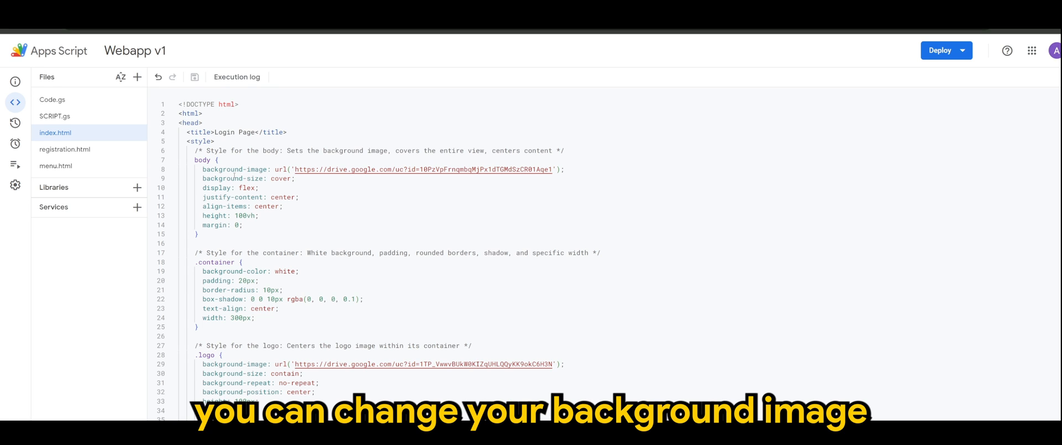
scroll("down", 3)
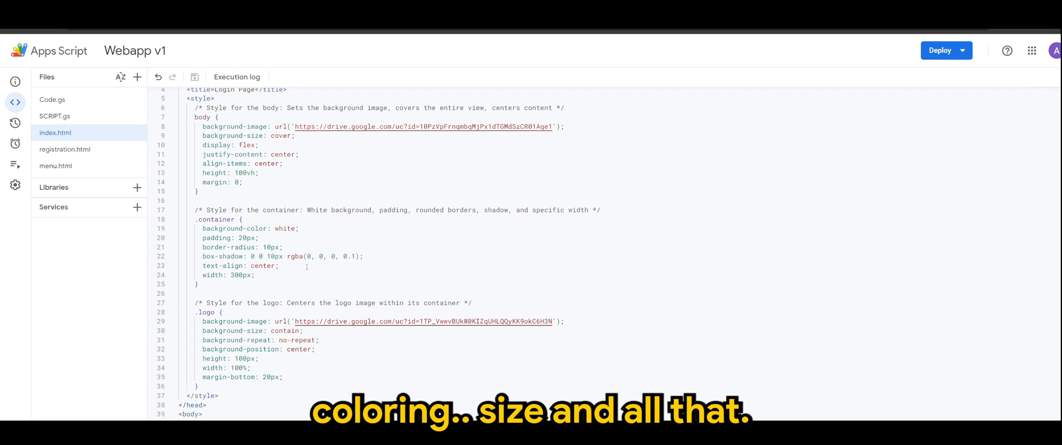
scroll("down", 3)
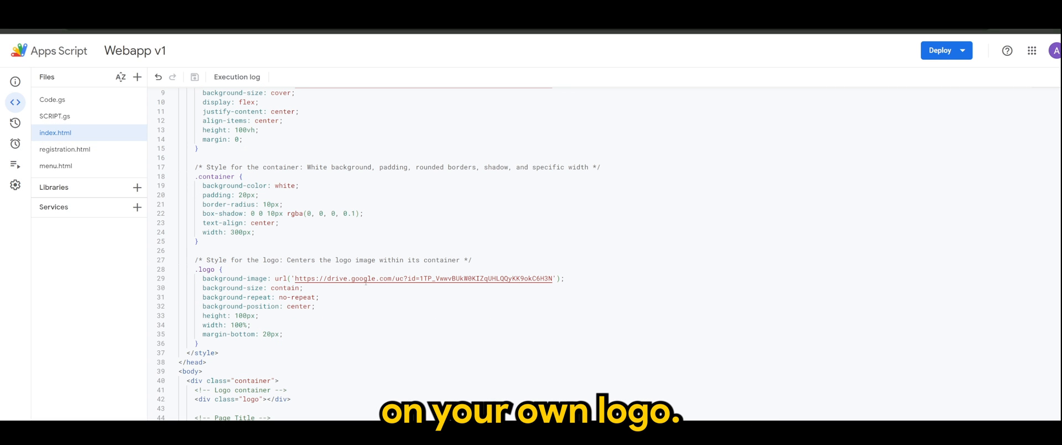
scroll("down", 3)
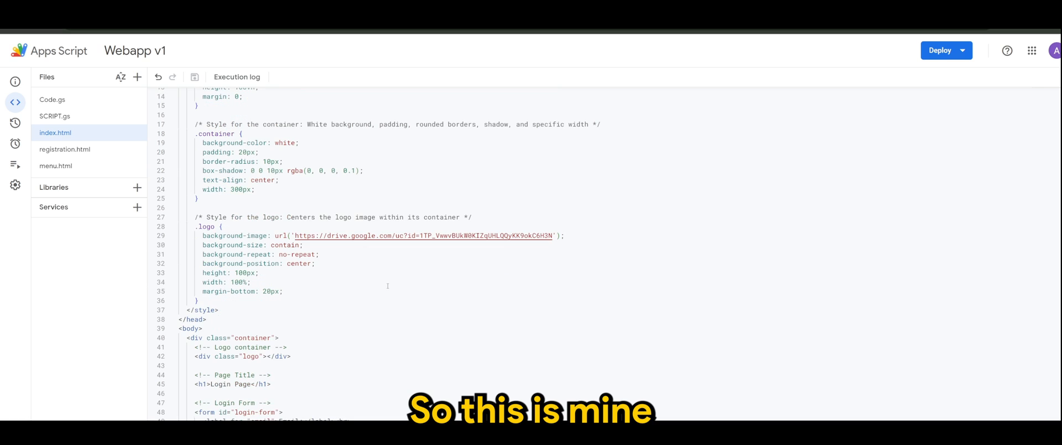
scroll("down", 3)
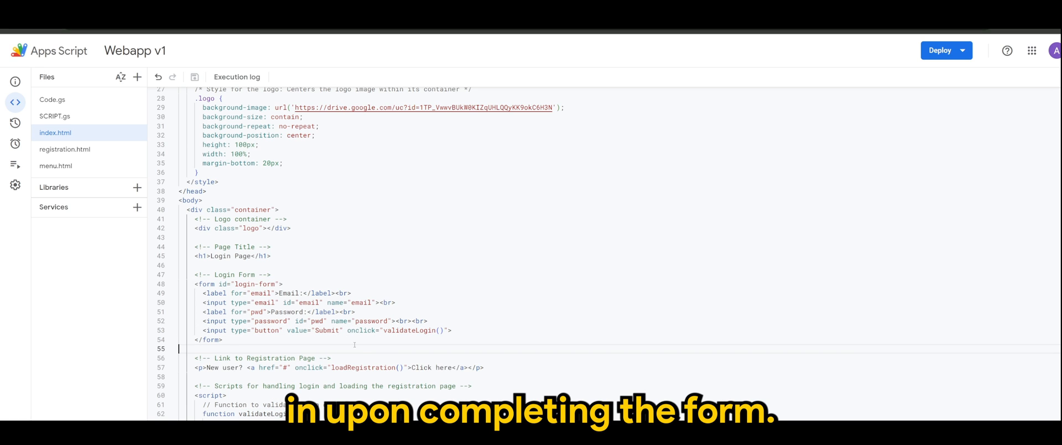
scroll("down", 3)
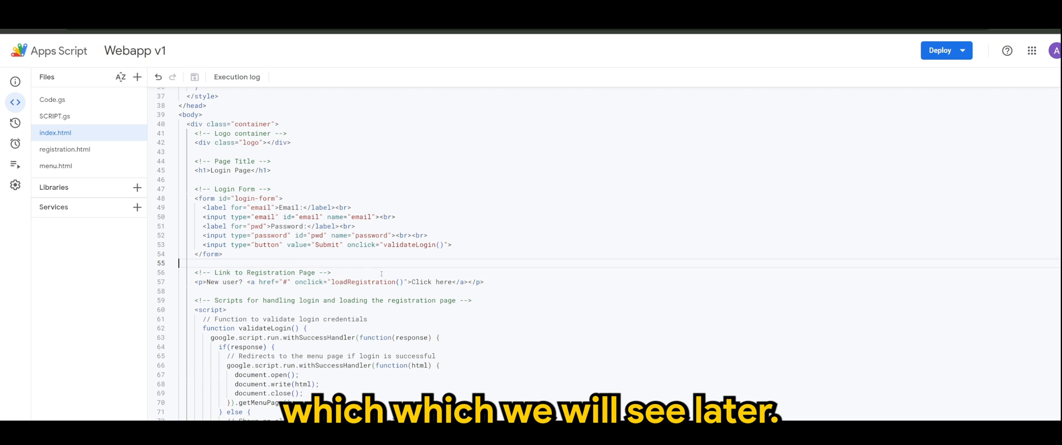
scroll("down", 3)
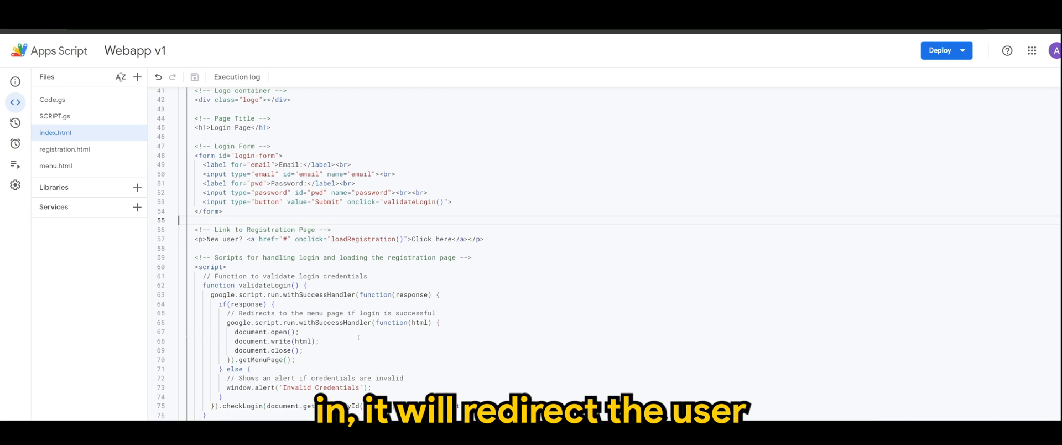
scroll("down", 3)
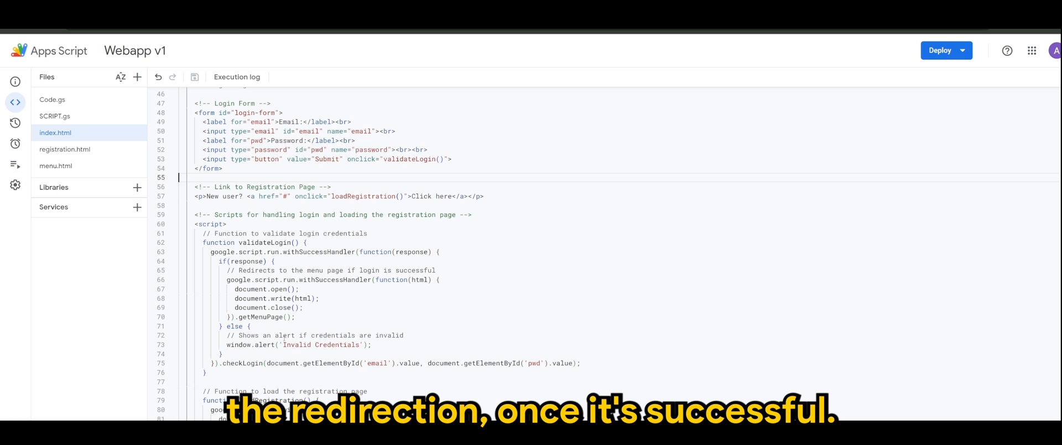
scroll("down", 3)
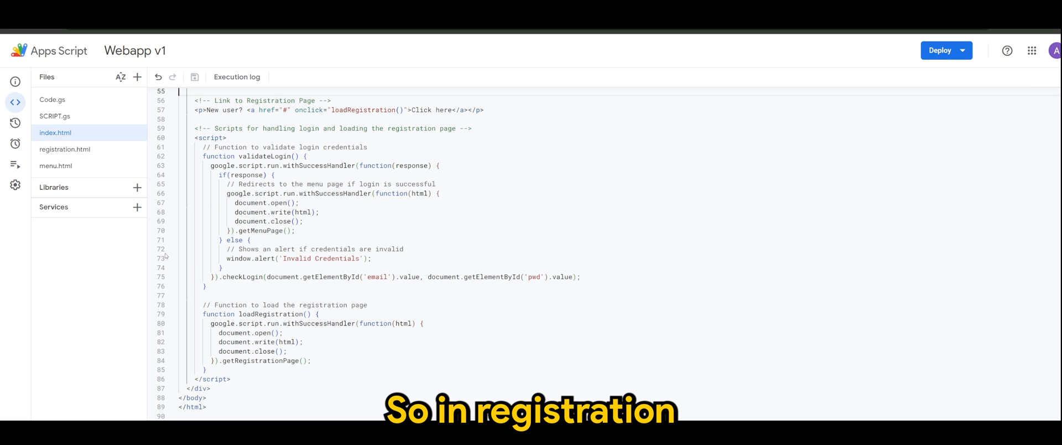
Review registration.html's styles, form and registerUser script, then switch to menu.html.
left_click(64, 150)
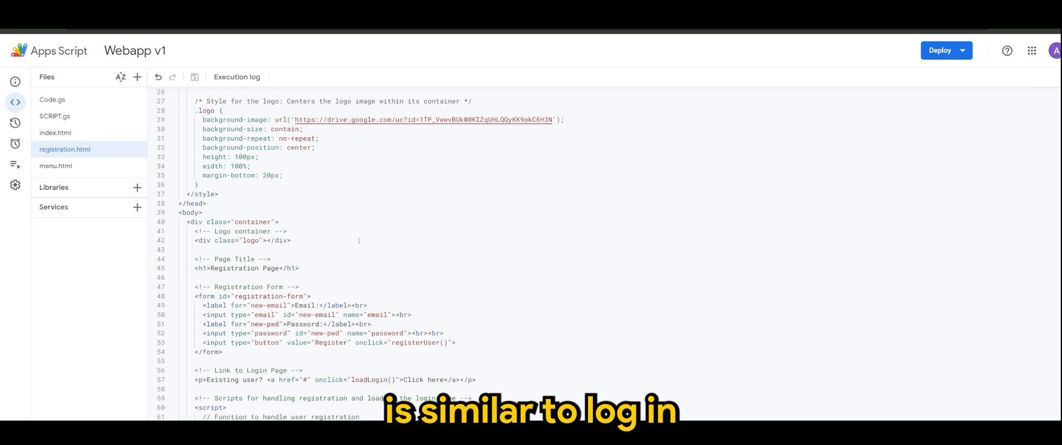
scroll("up", 3)
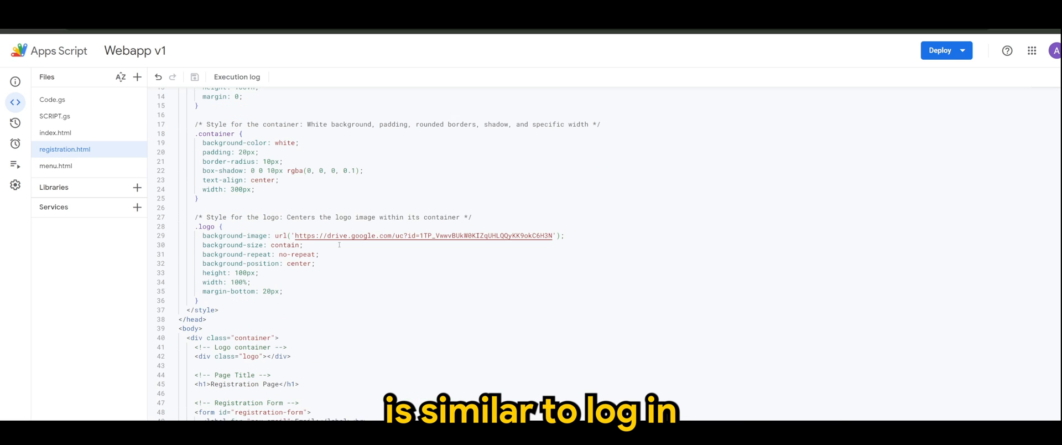
scroll("down", 3)
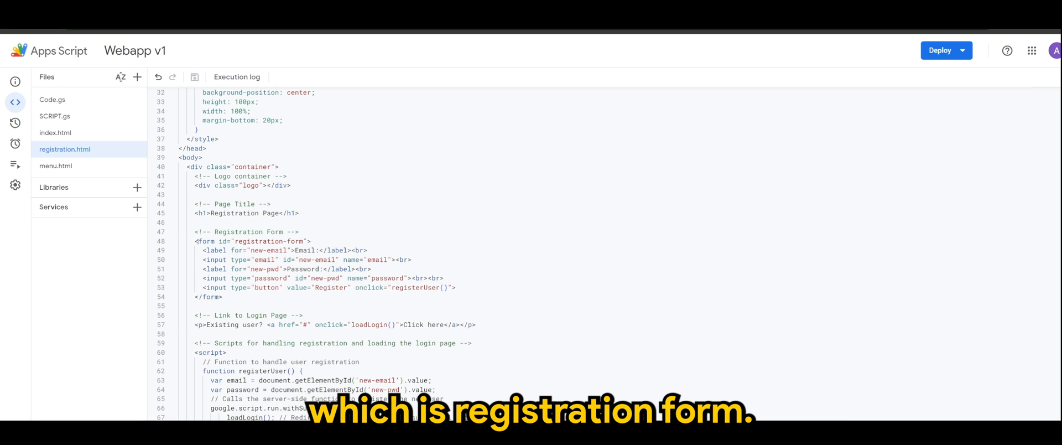
scroll("down", 3)
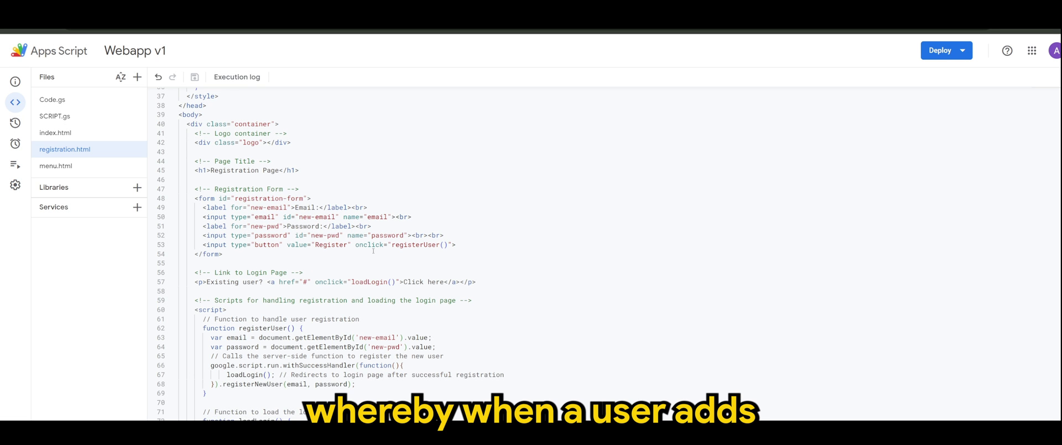
scroll("down", 3)
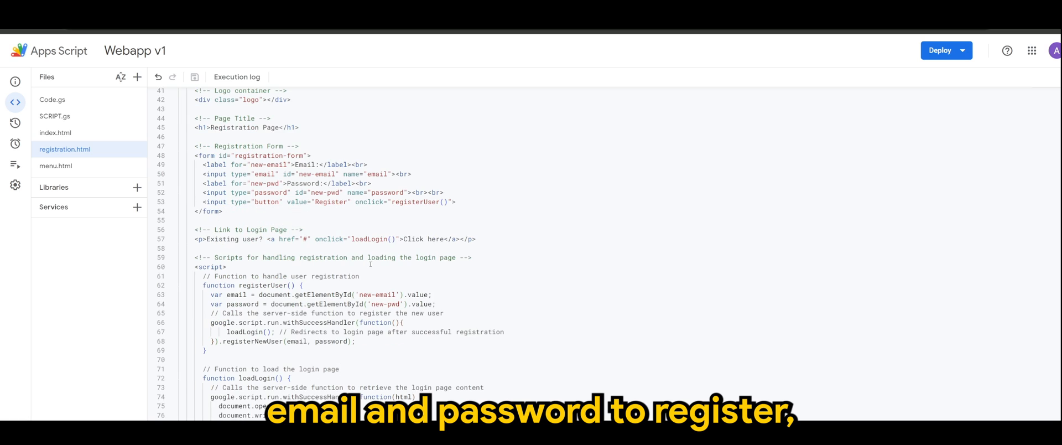
scroll("down", 3)
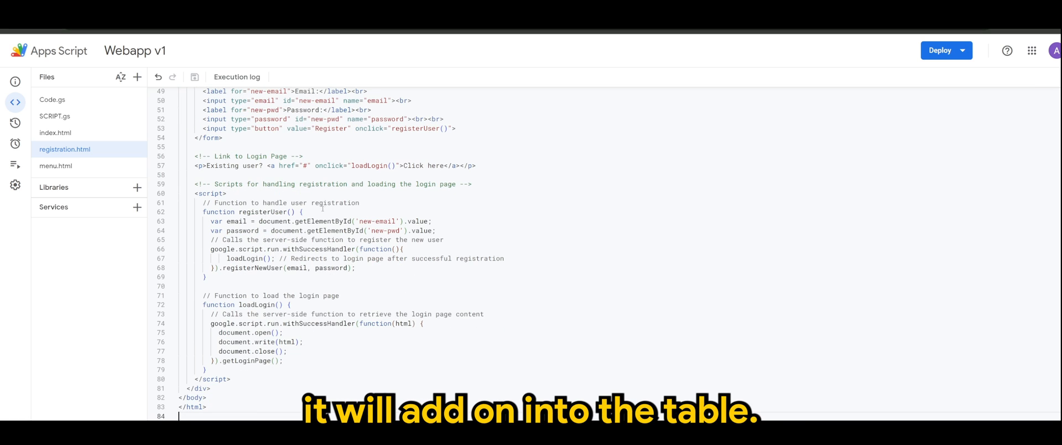
left_click(55, 166)
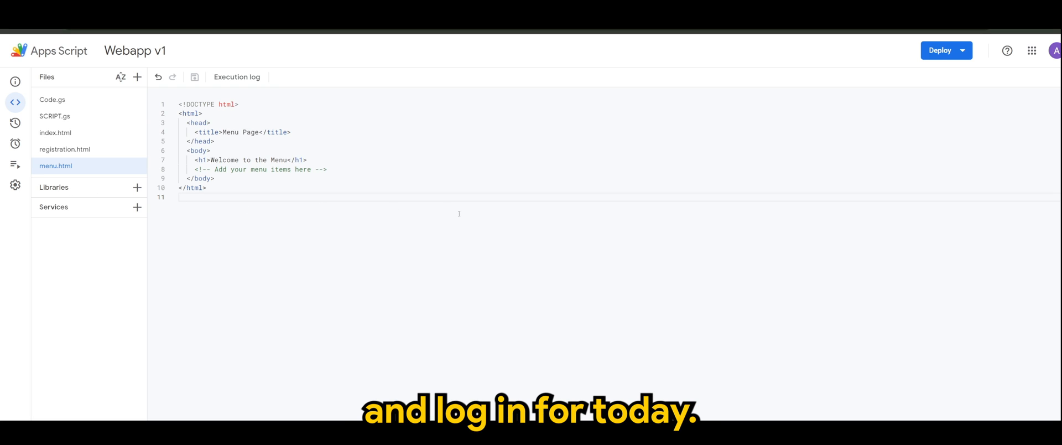
Return to SCRIPT.gs and show the Add a file options (Script/HTML).
left_click(56, 116)
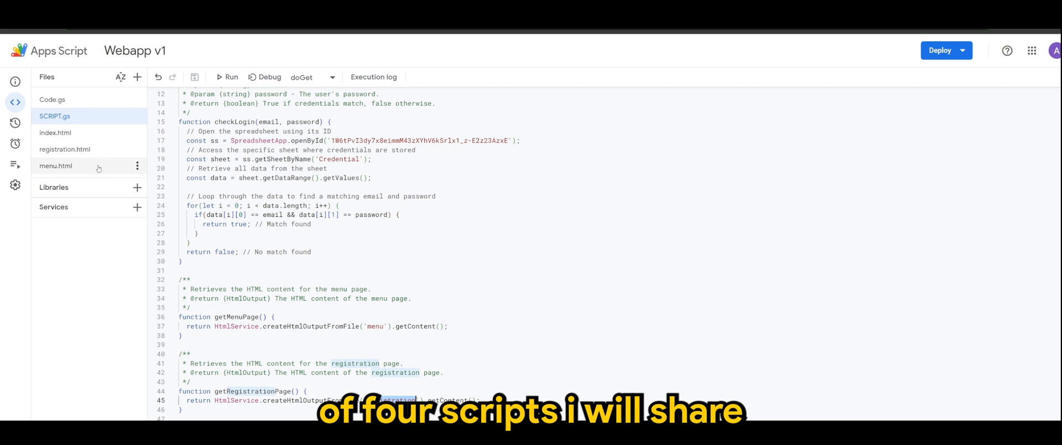
mouse_move(68, 258)
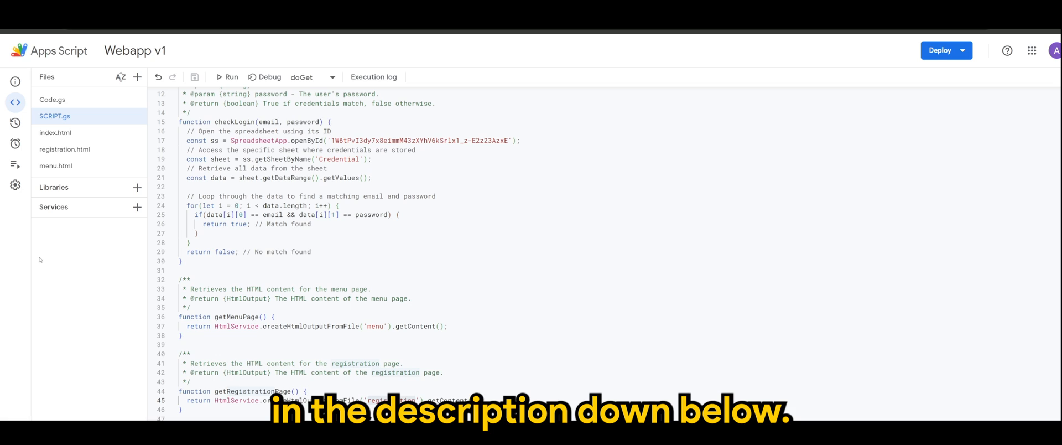
mouse_move(55, 132)
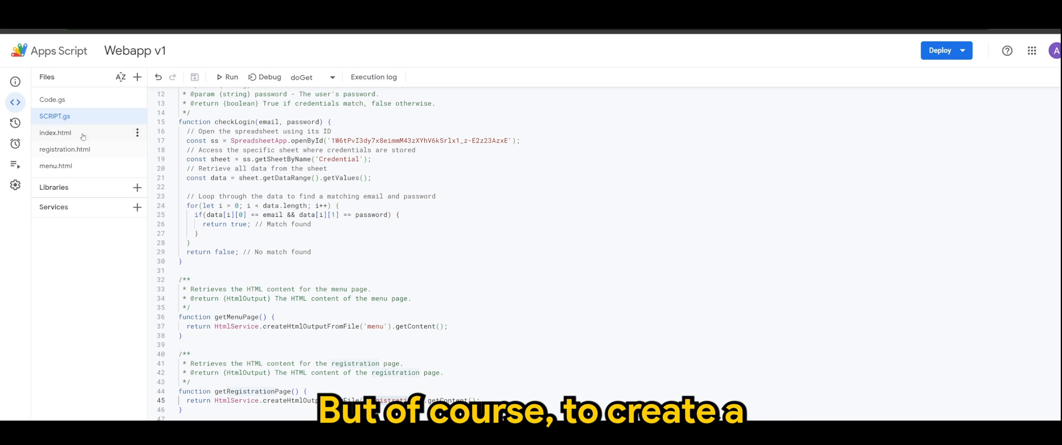
mouse_move(55, 132)
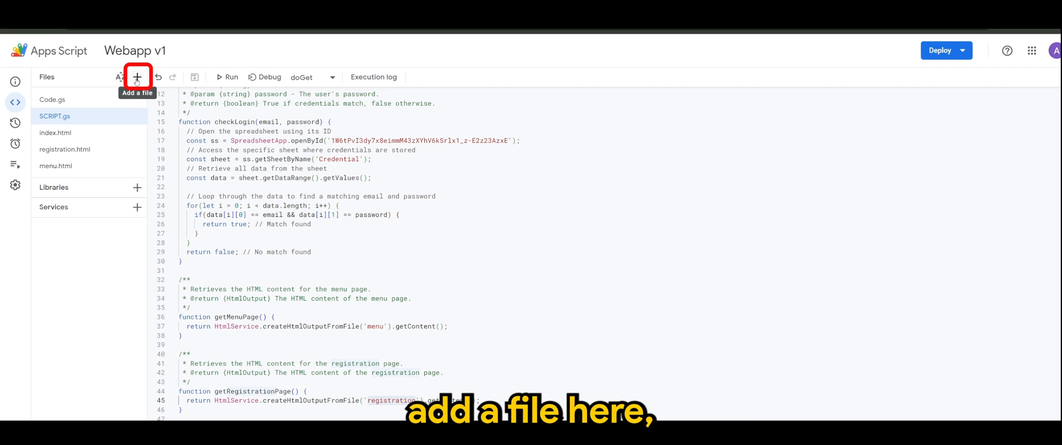
left_click(137, 76)
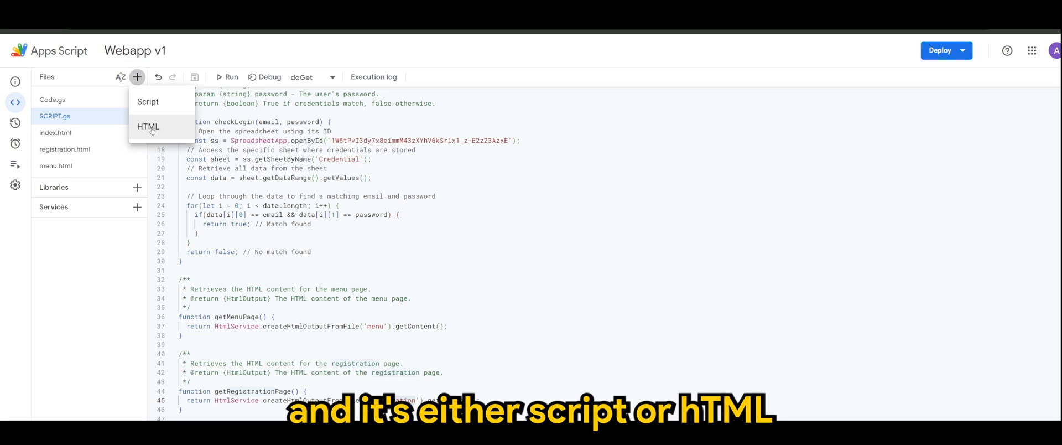
mouse_move(558, 258)
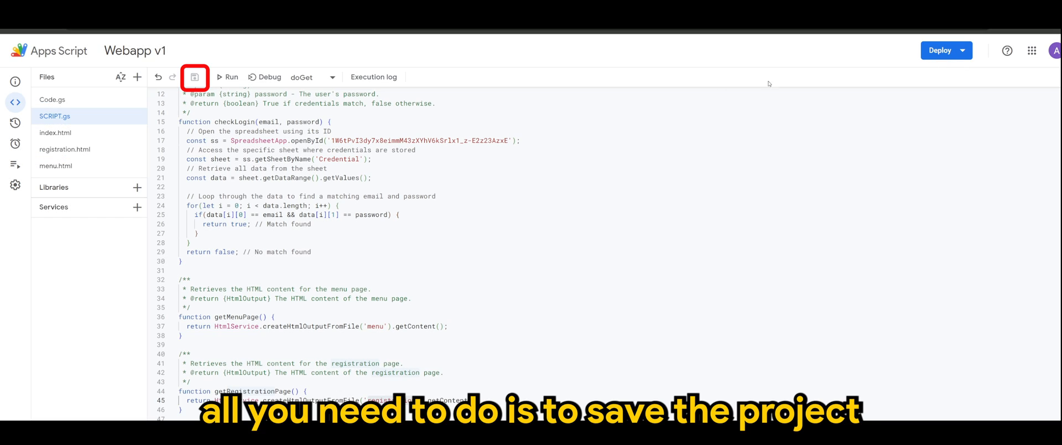
mouse_move(195, 76)
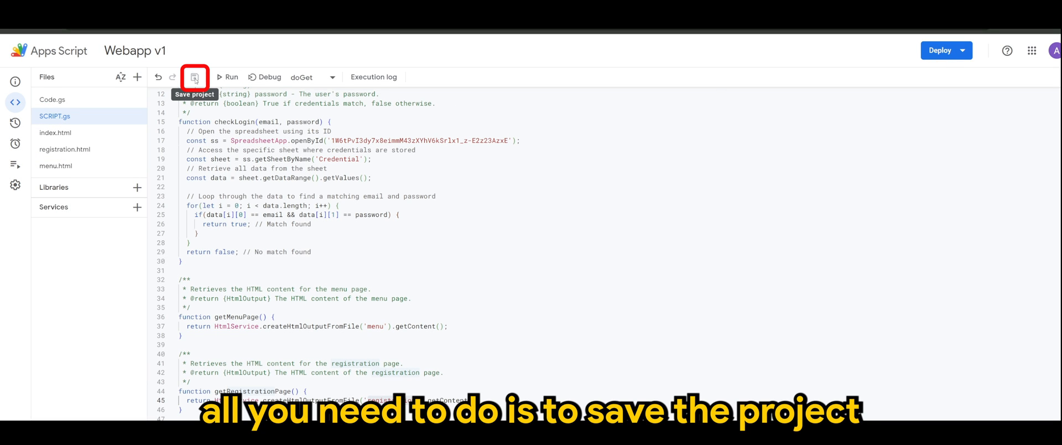
mouse_move(945, 50)
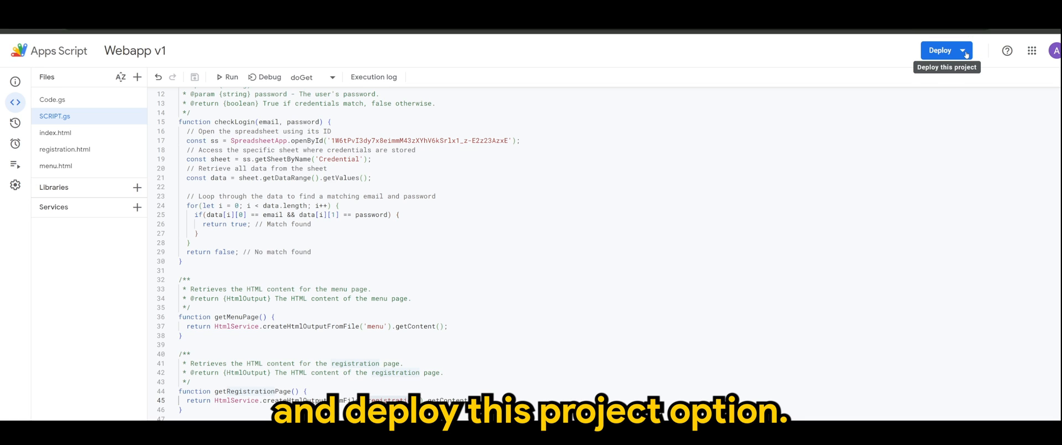
Start a new deployment and choose Web app as the deployment type.
left_click(940, 50)
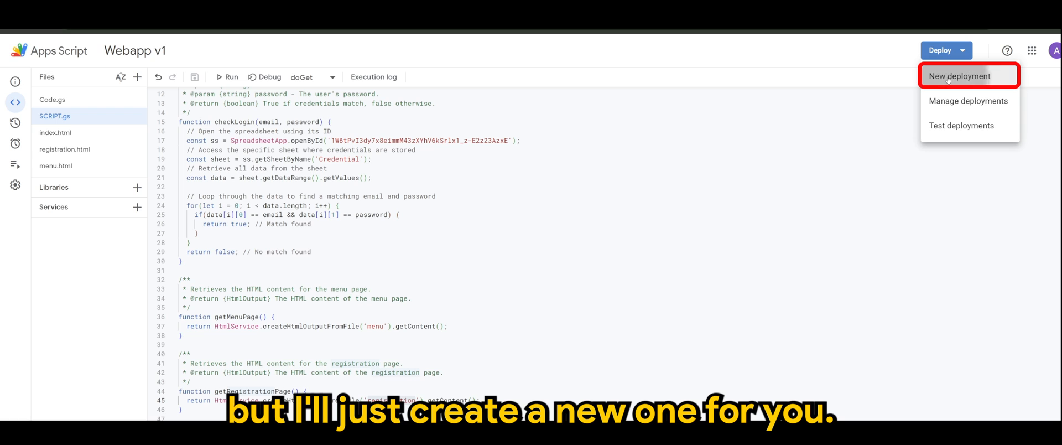
left_click(960, 76)
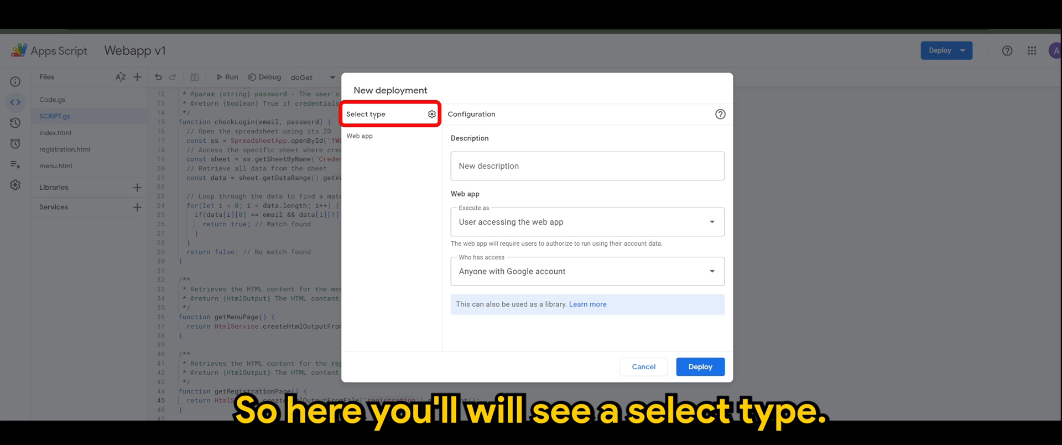
double_click(366, 114)
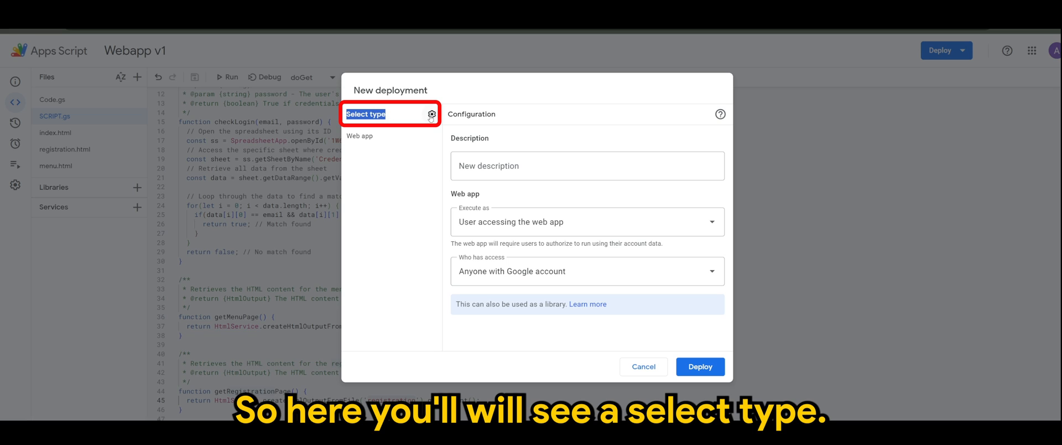
left_click(431, 114)
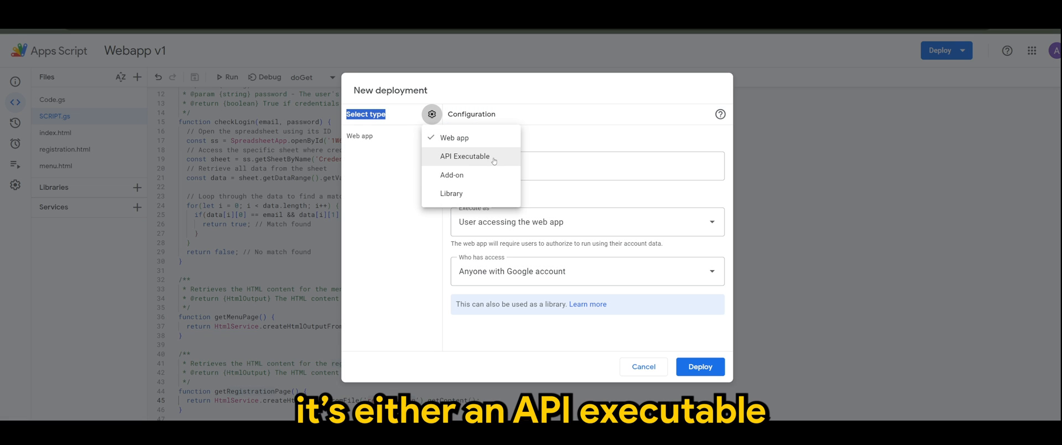
mouse_move(468, 193)
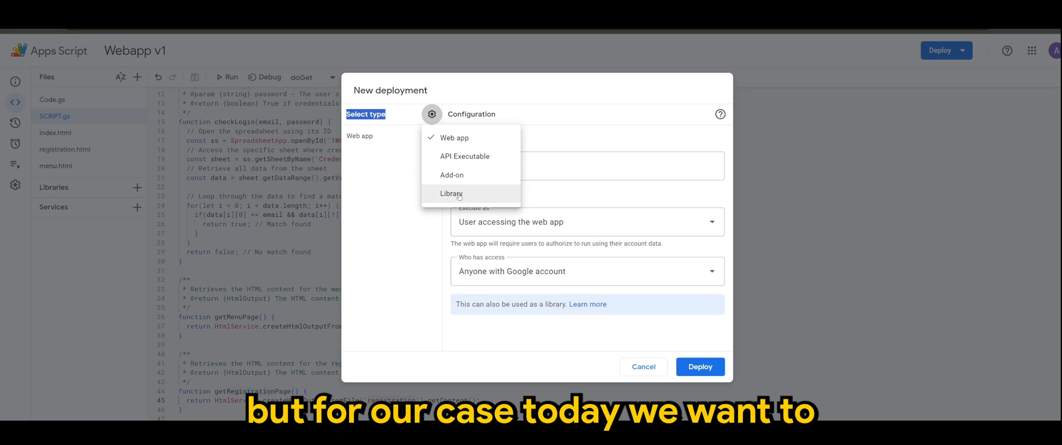
mouse_move(454, 137)
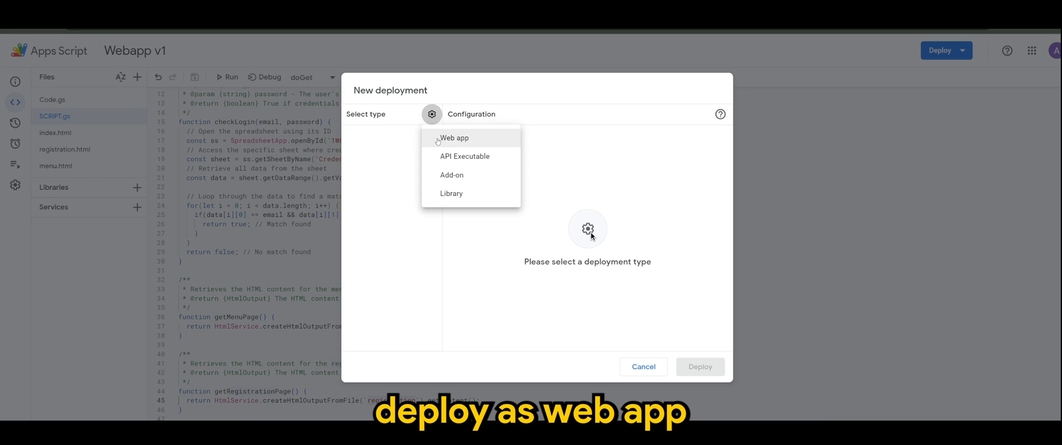
left_click(453, 137)
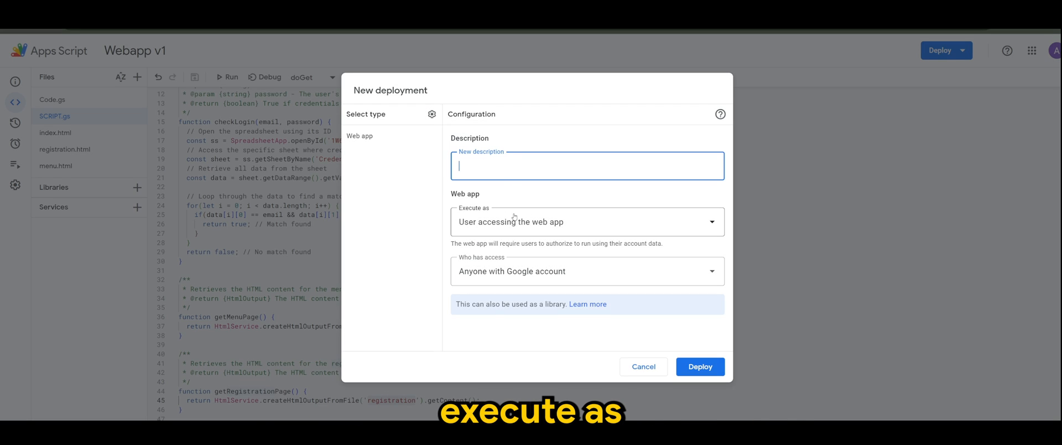
Deploy it running as the accessing user, accessible to anyone with a Google account.
left_click(585, 221)
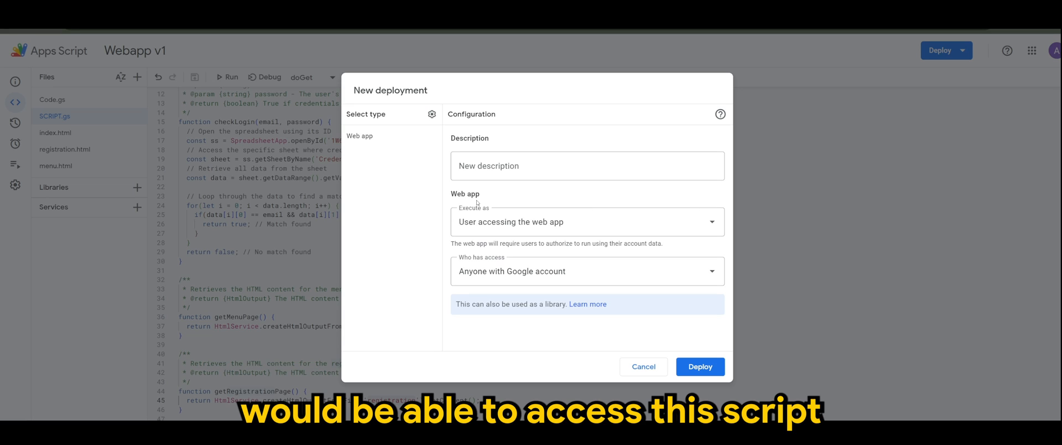
left_click(587, 271)
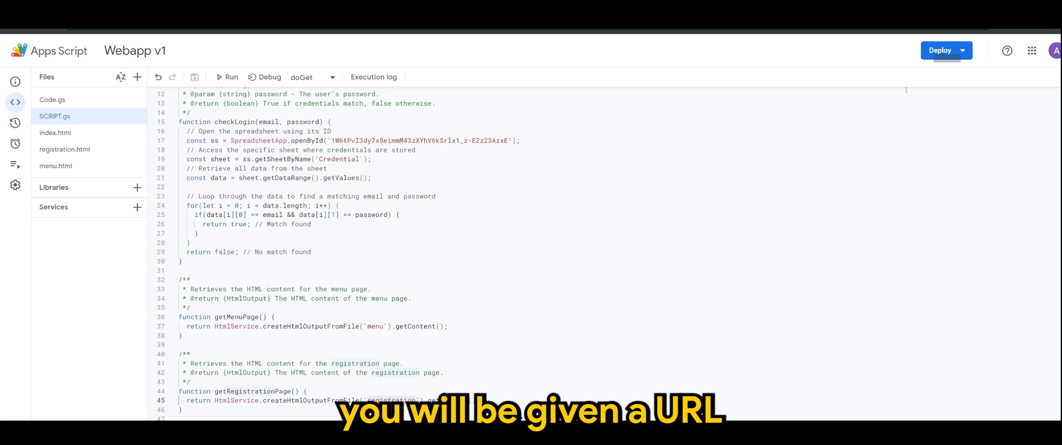
From Manage deployments, open the active deployment's web app URL.
left_click(945, 50)
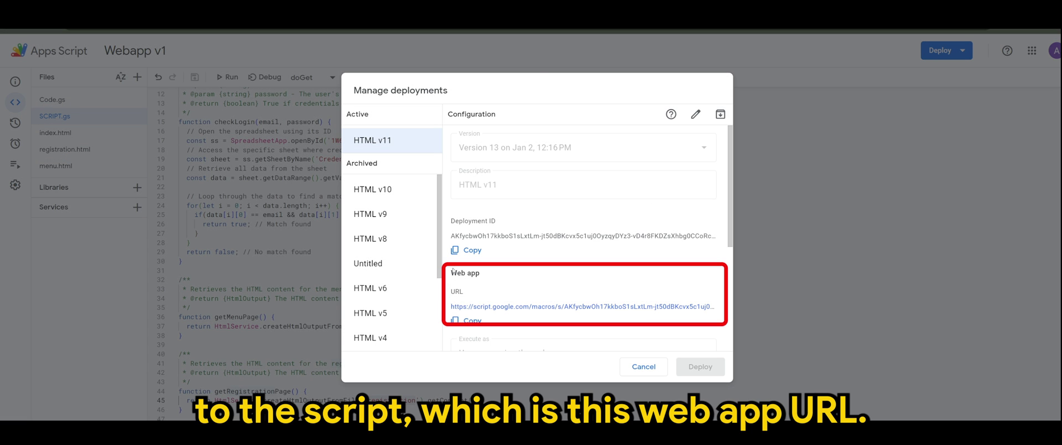
mouse_move(505, 309)
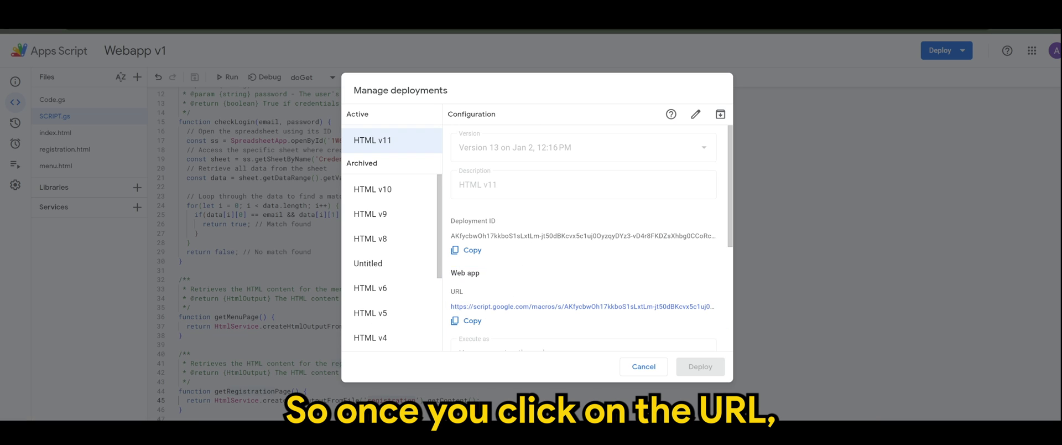
left_click(583, 306)
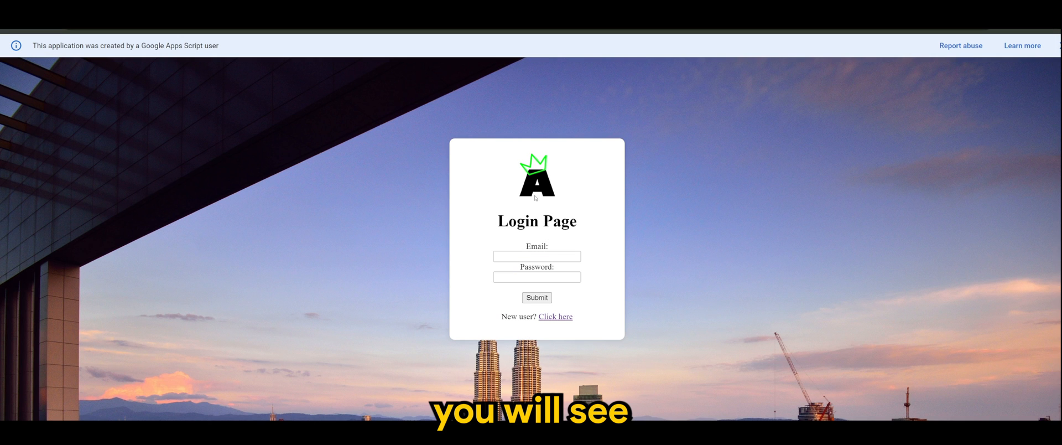
mouse_move(683, 261)
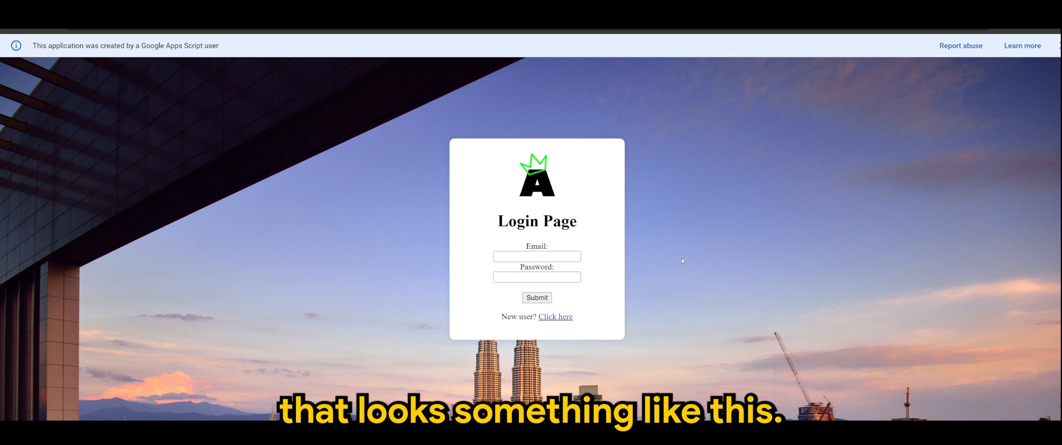
mouse_move(479, 207)
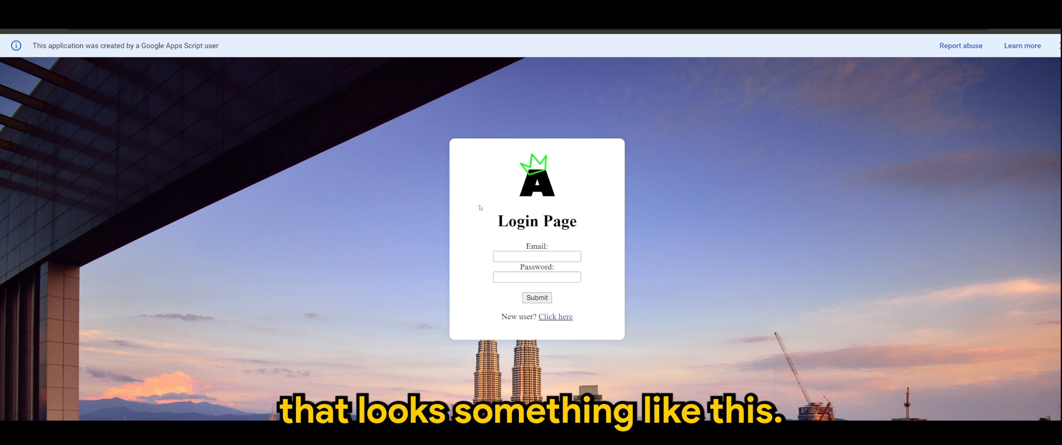
mouse_move(578, 290)
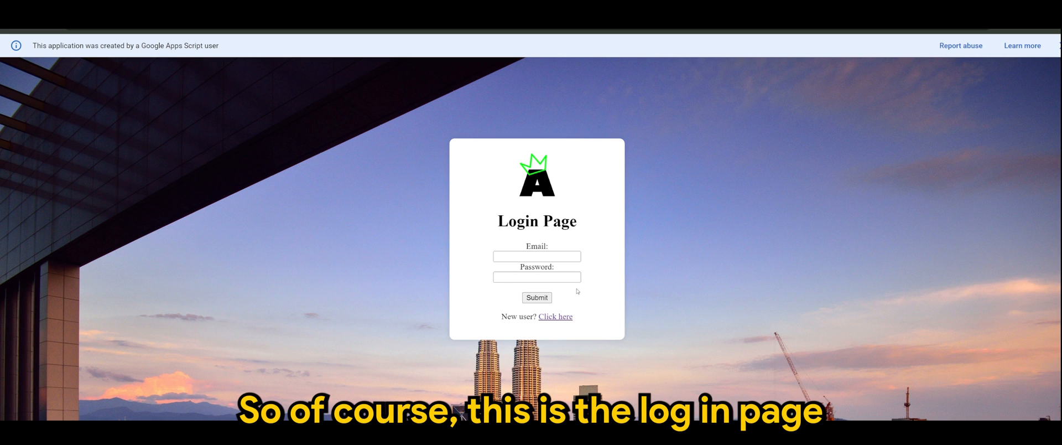
mouse_move(549, 335)
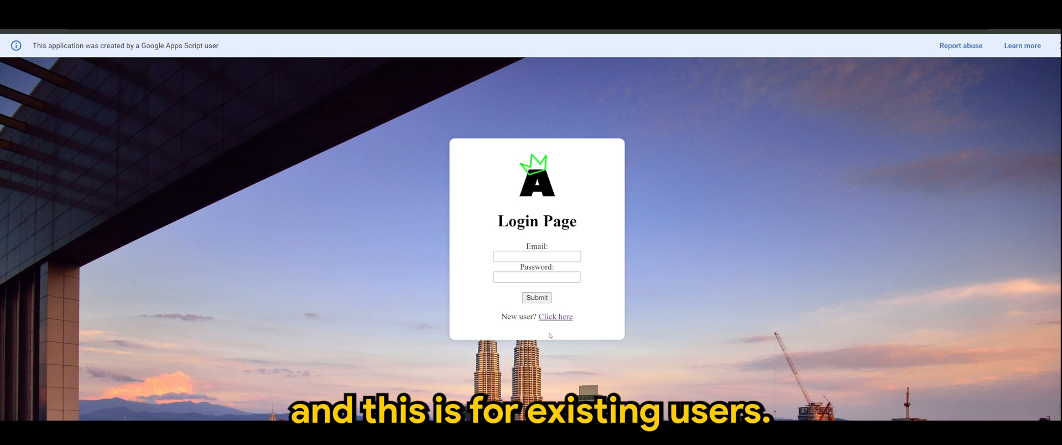
mouse_move(521, 327)
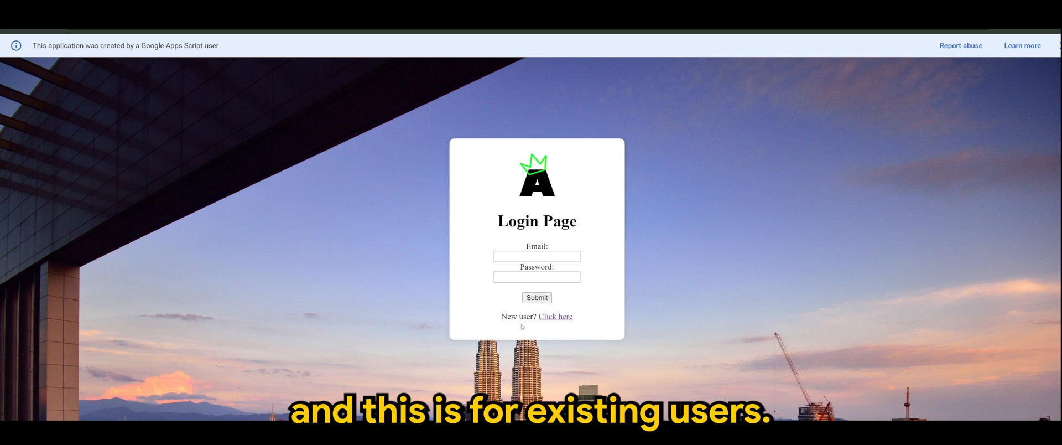
mouse_move(589, 237)
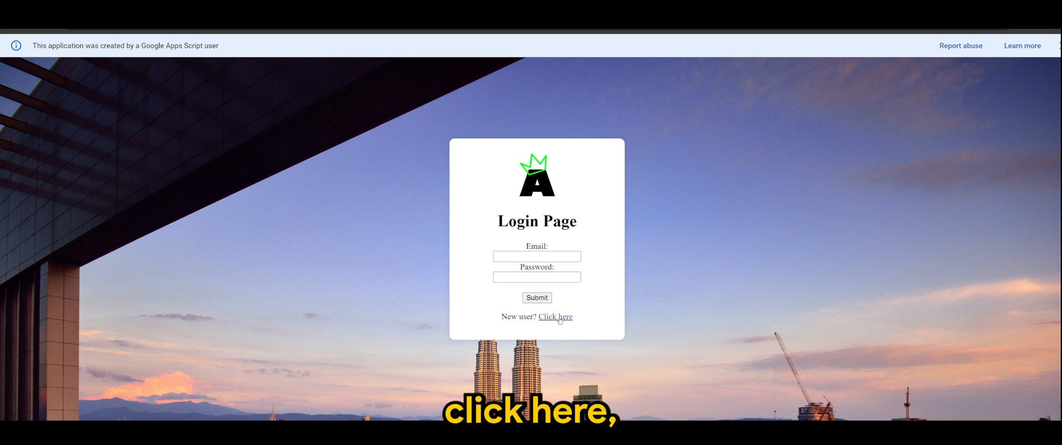
left_click(554, 316)
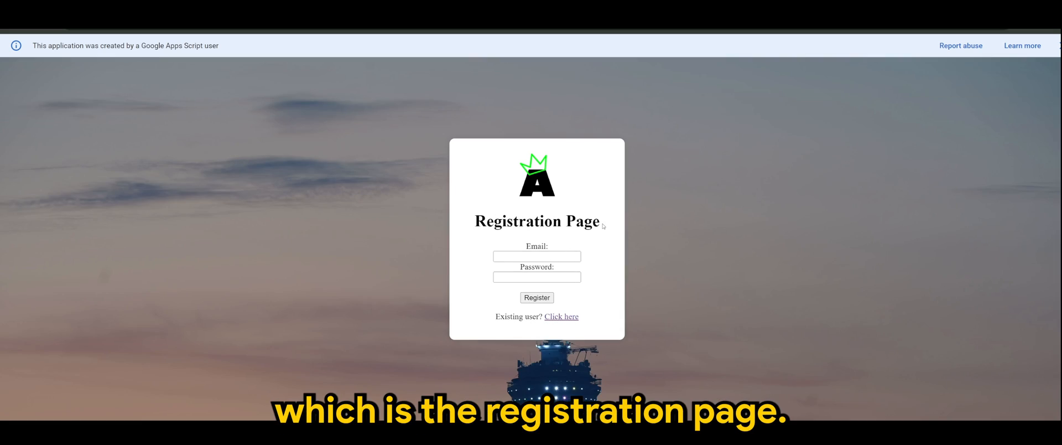
left_click(537, 255)
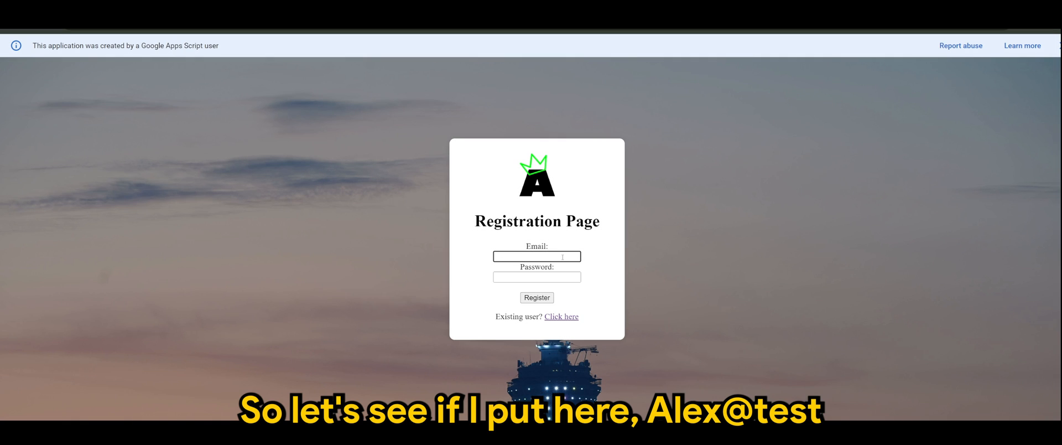
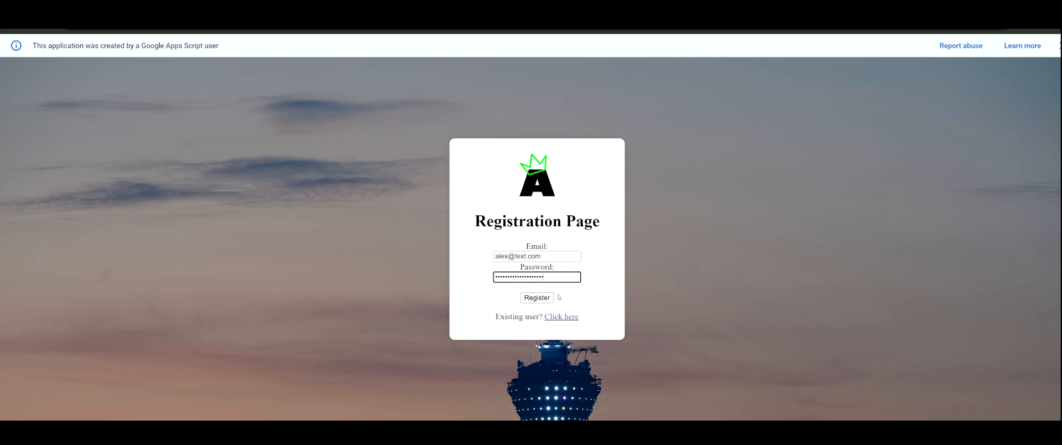
left_click(537, 297)
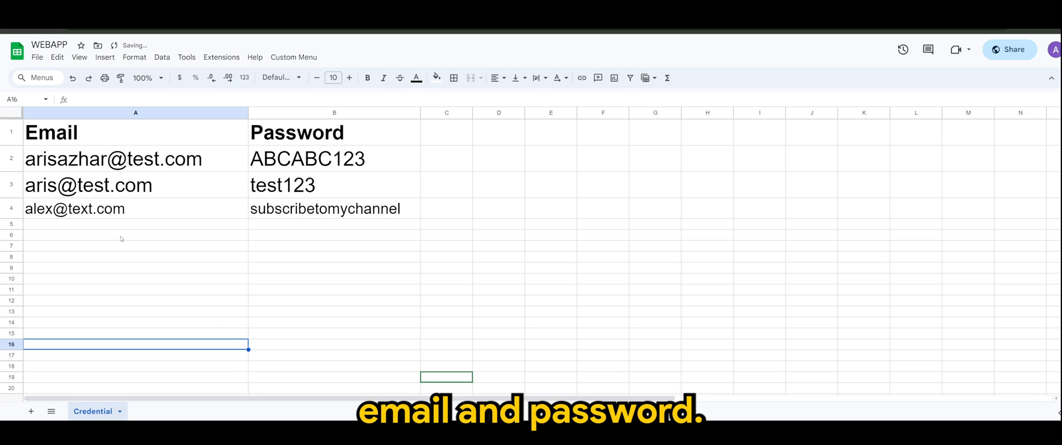
mouse_move(447, 47)
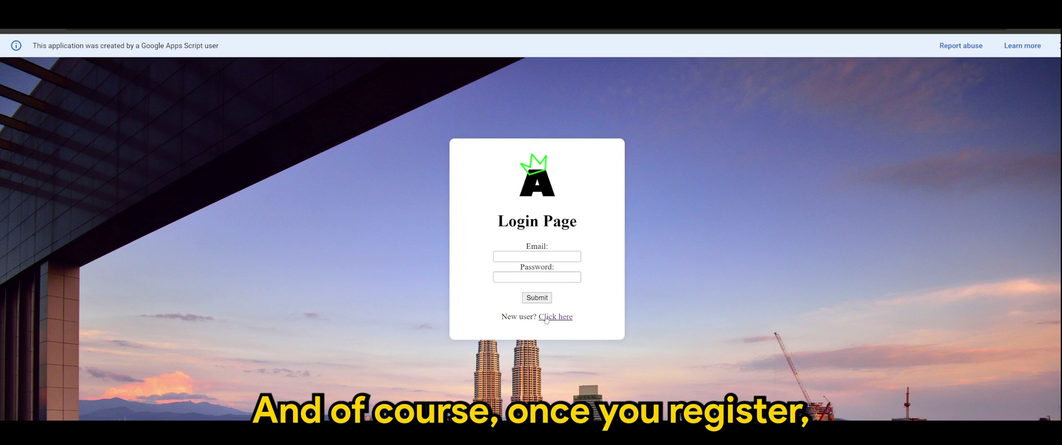
double_click(560, 221)
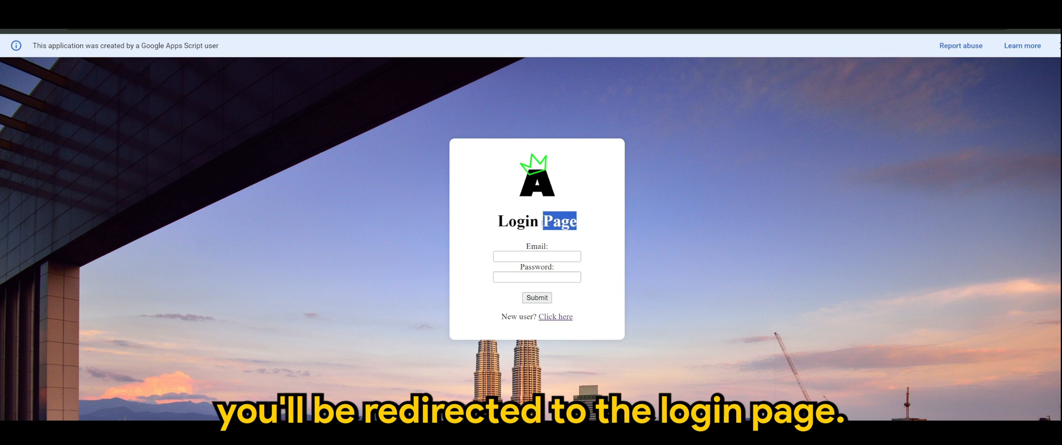
left_click(536, 255)
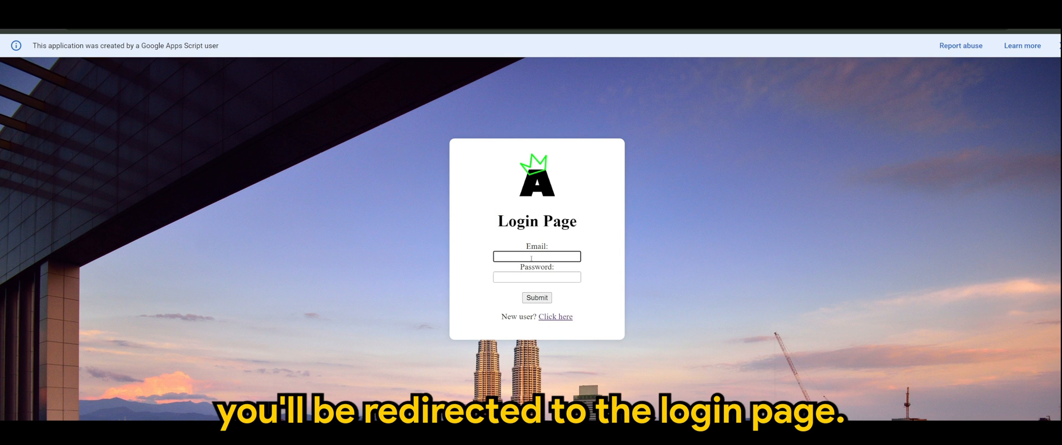
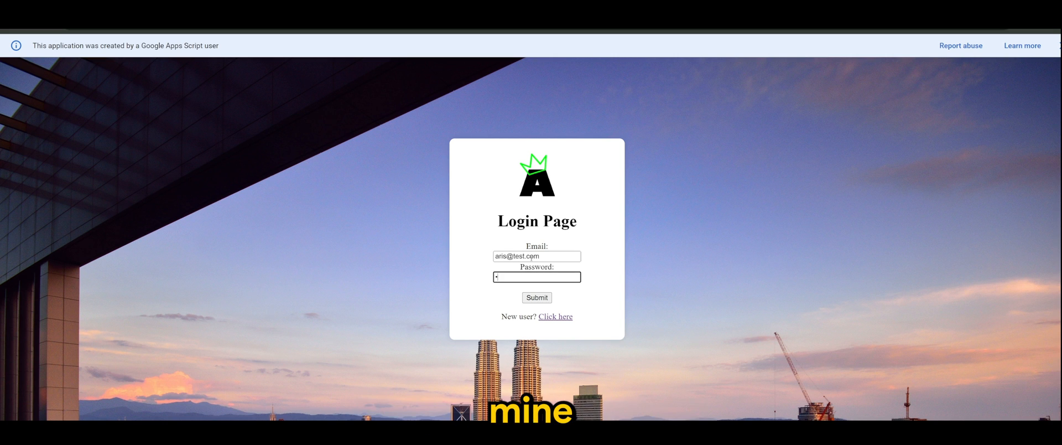
type("•")
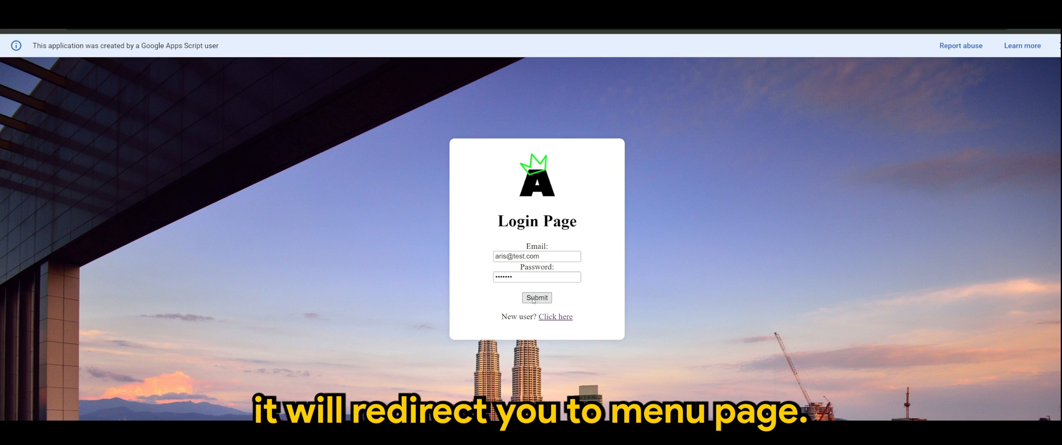
left_click(535, 298)
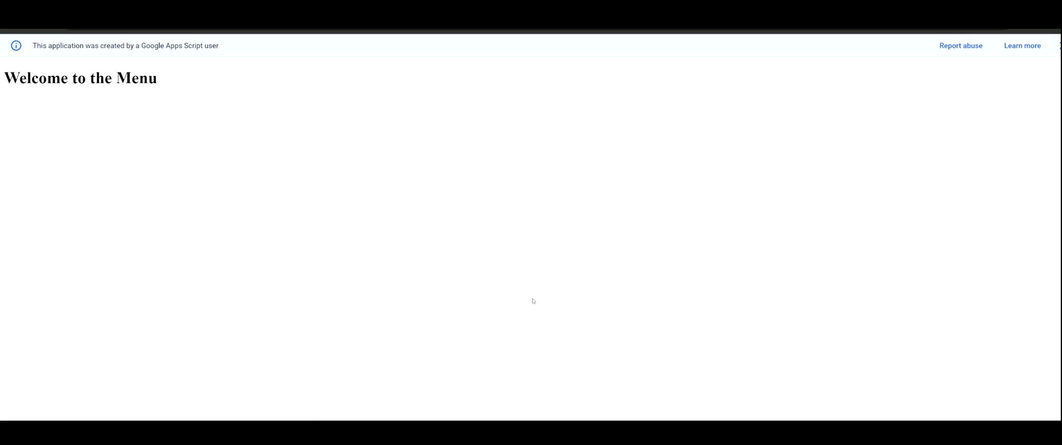